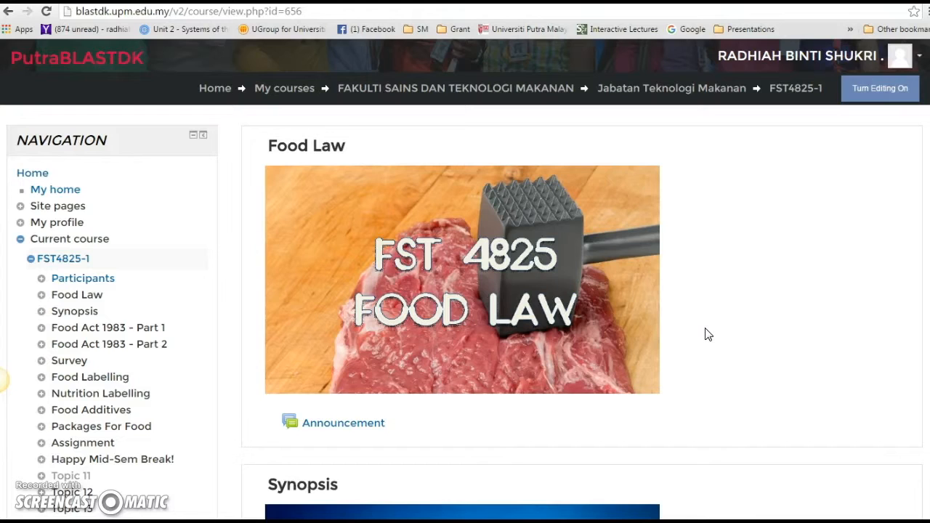
mouse_move(759, 285)
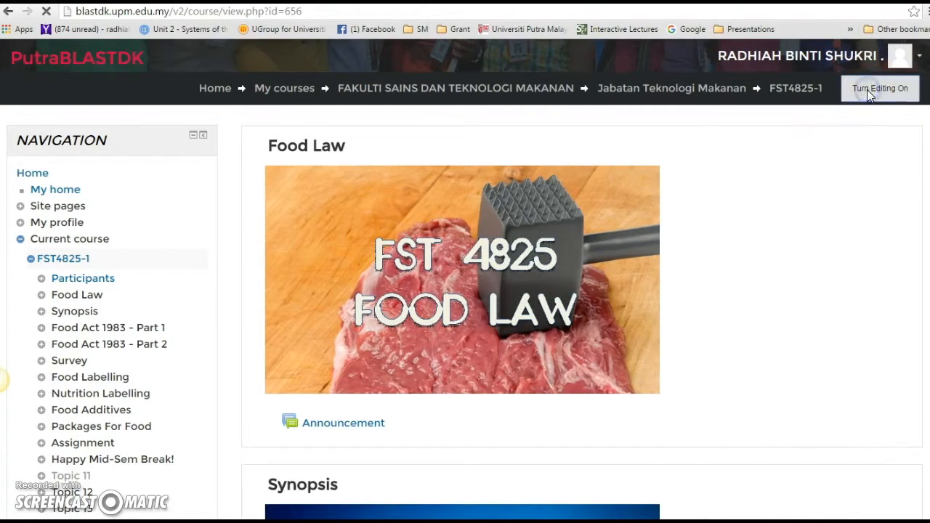
- Turn editing on for the FST4825-1 course and bring Topic 13 into view
click(880, 89)
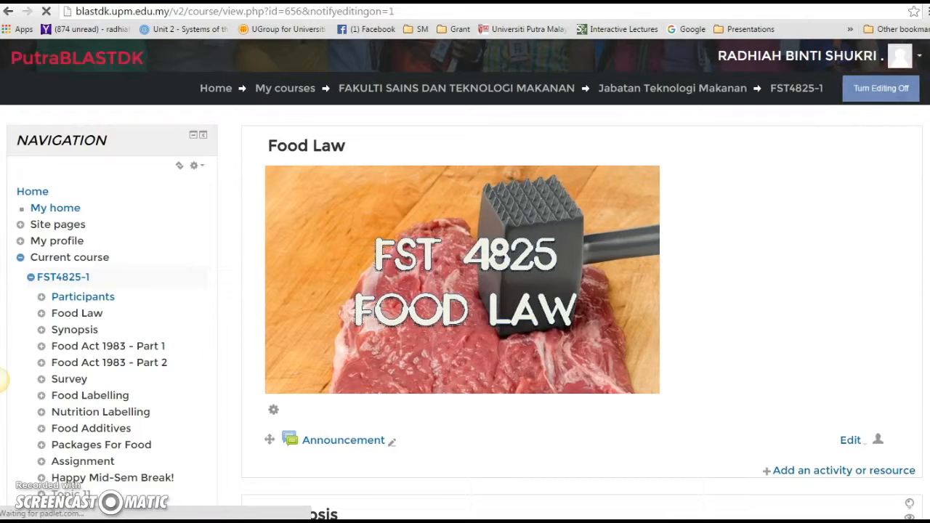
scroll(down, 3)
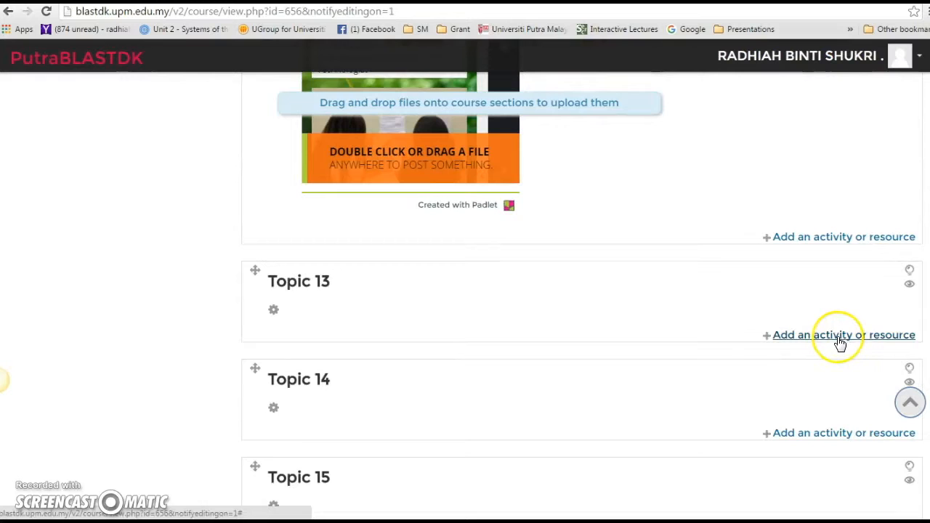
- Start adding a resource to Topic 13 and choose URL as its type
click(843, 334)
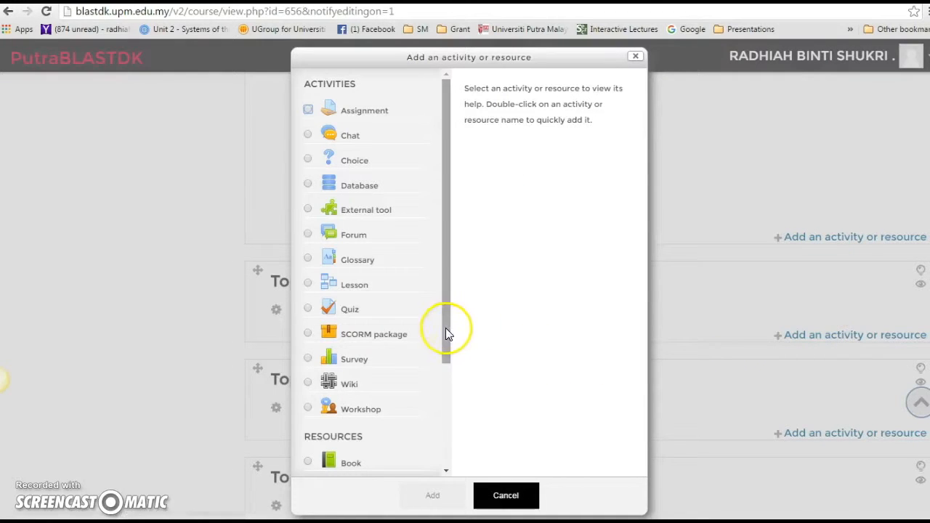
scroll(down, 3)
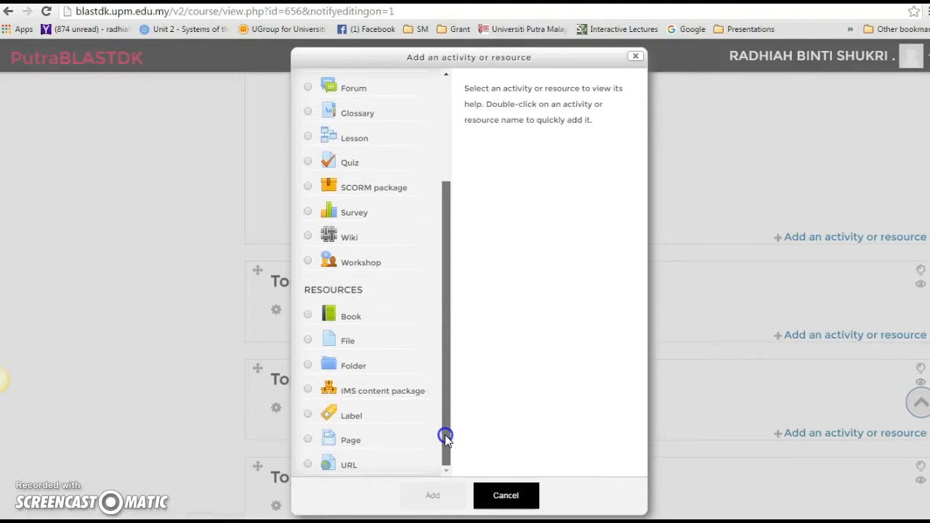
mouse_move(316, 413)
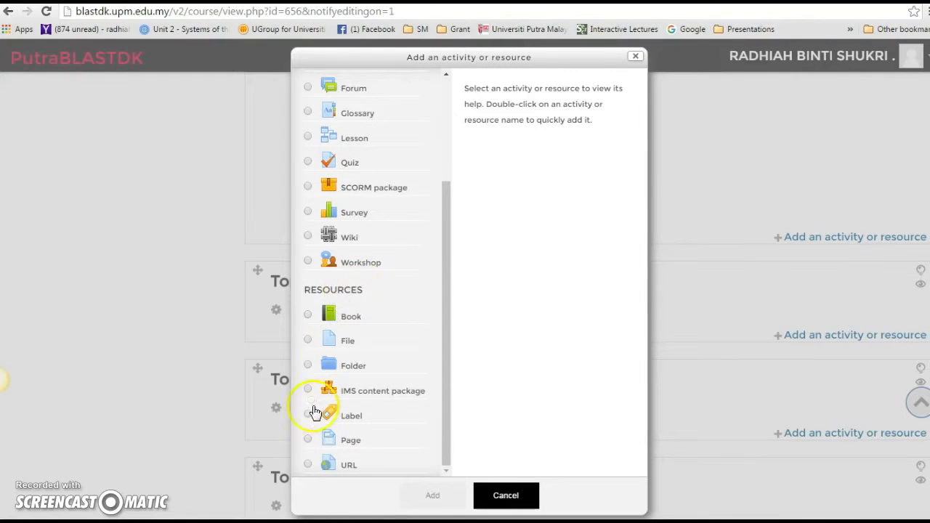
click(308, 464)
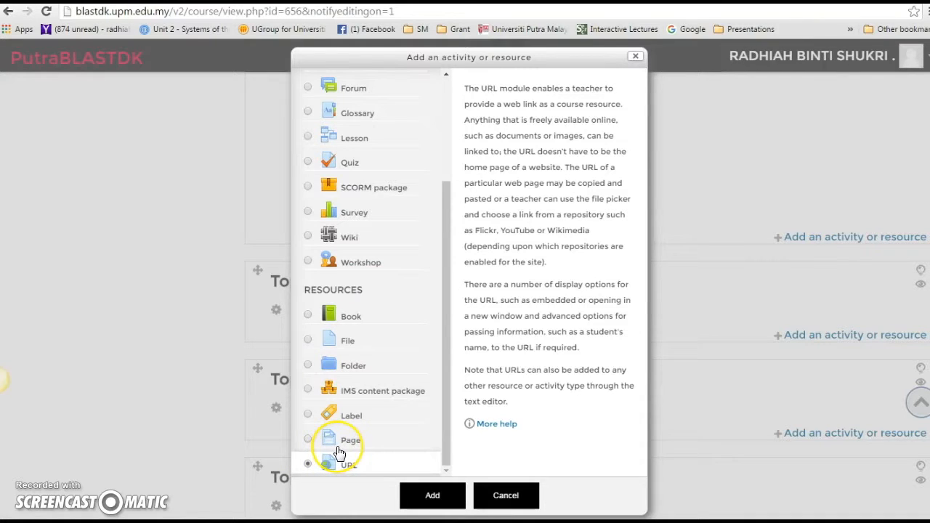
click(308, 463)
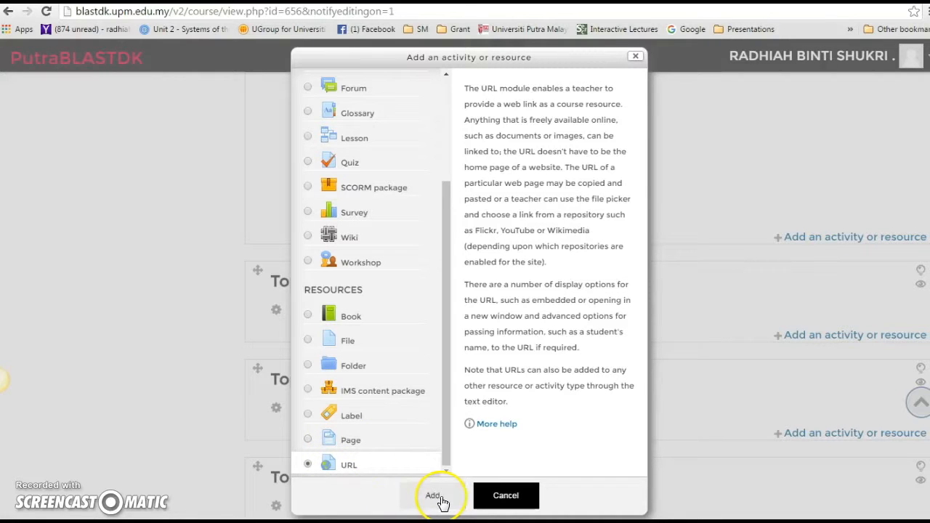
- Create the URL resource named 'Heat transfer' with its description shown on the course page
click(434, 495)
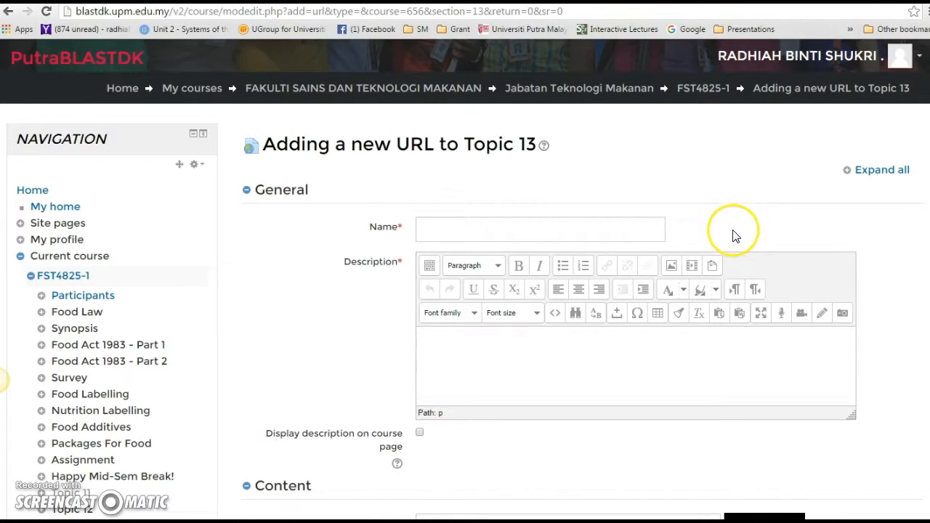
scroll(down, 3)
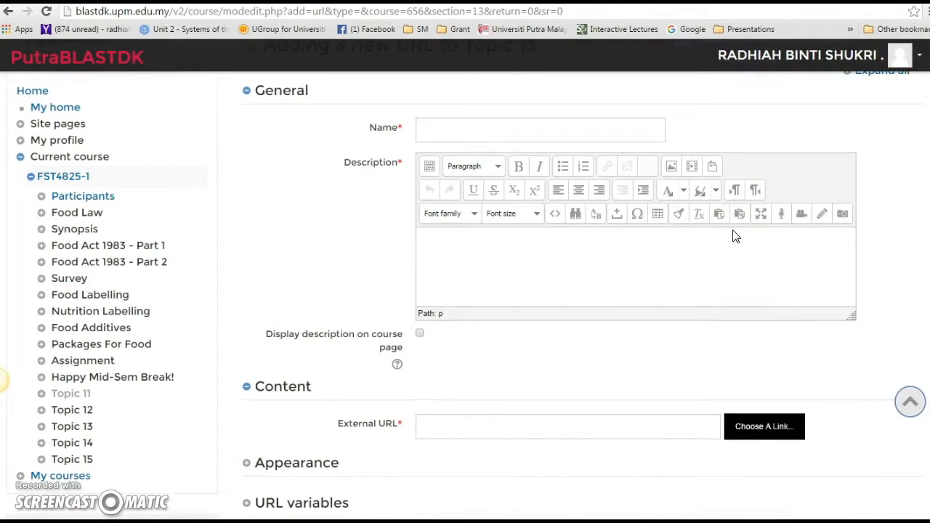
click(541, 129)
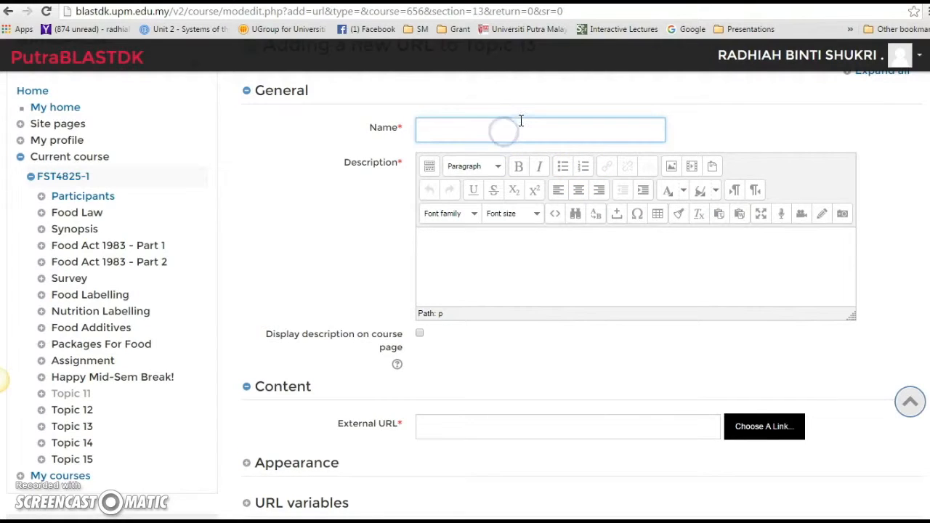
text(Heat transfer)
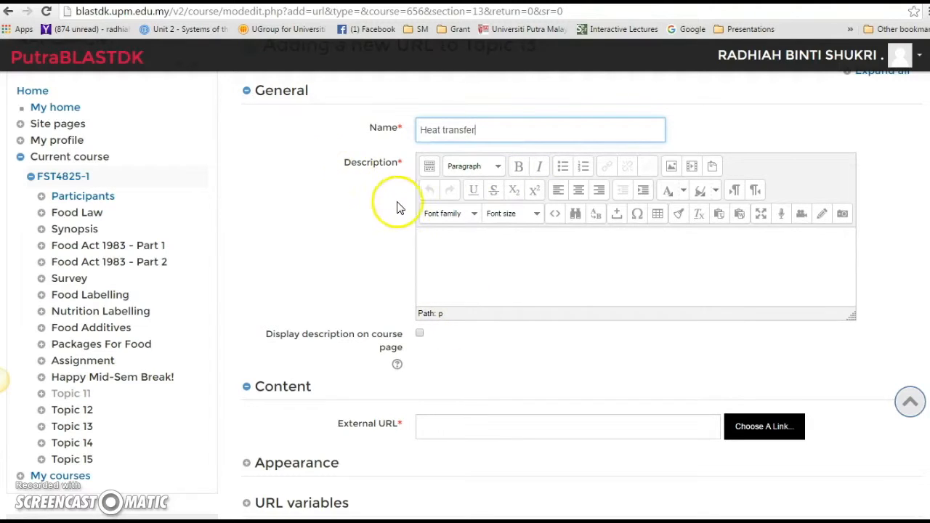
mouse_move(392, 241)
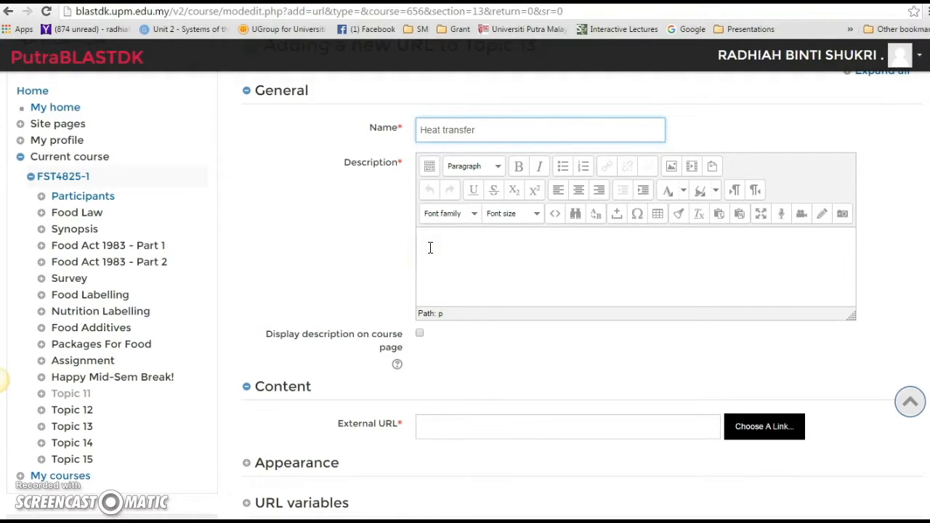
mouse_move(325, 355)
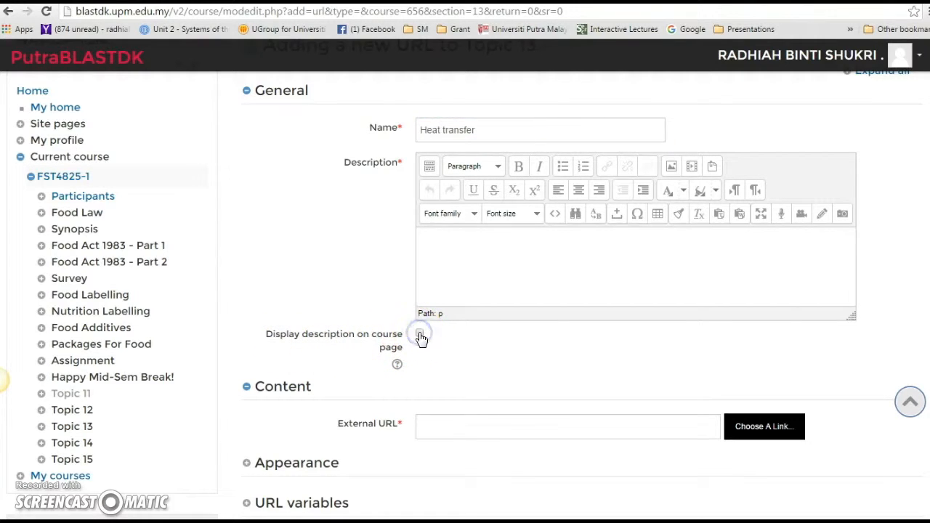
click(418, 332)
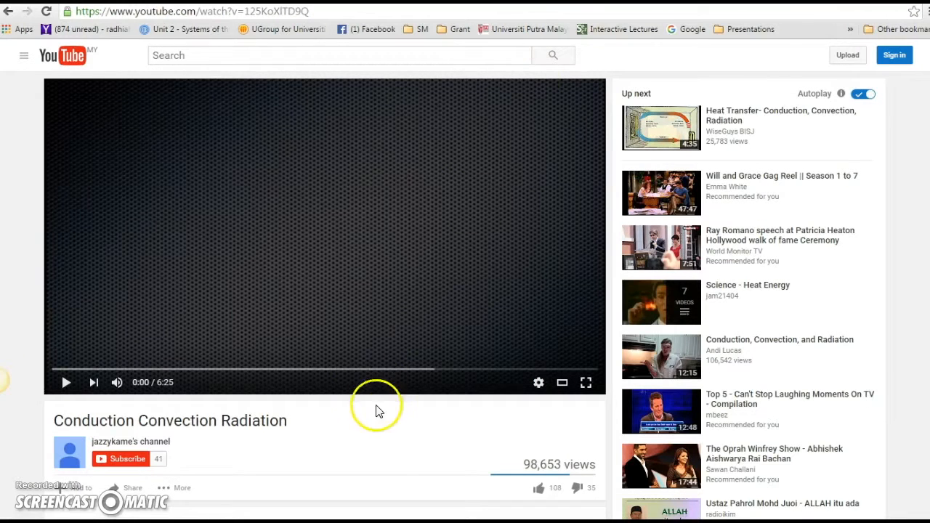
- Reveal and copy the YouTube video's iframe embed code from the Share > Embed panel
scroll(down, 3)
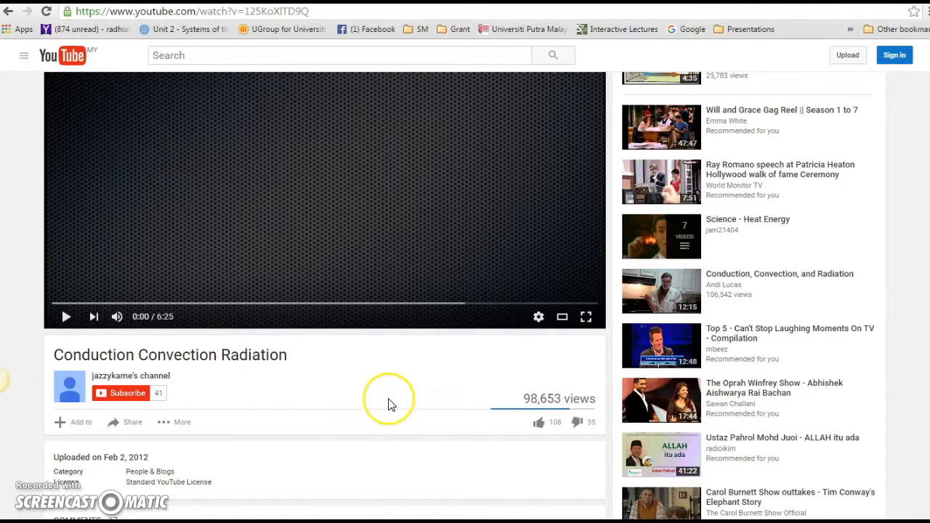
mouse_move(370, 401)
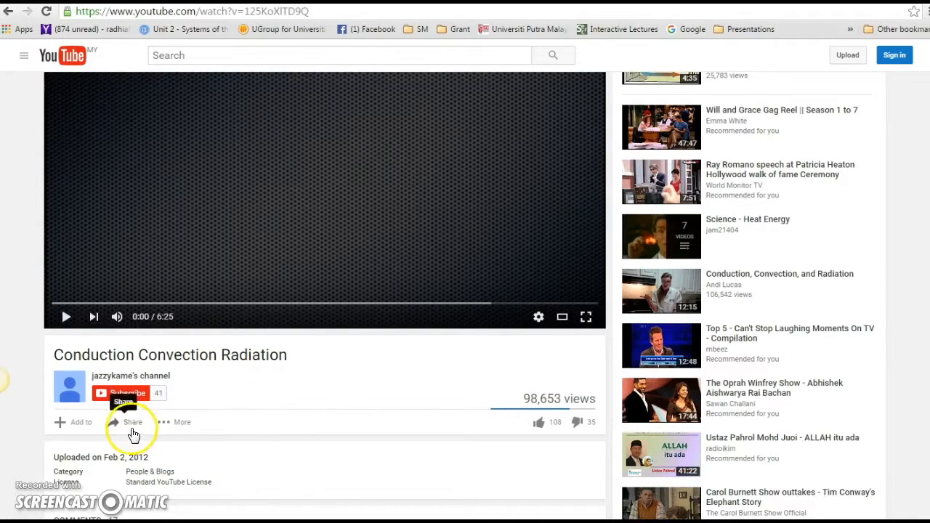
click(133, 422)
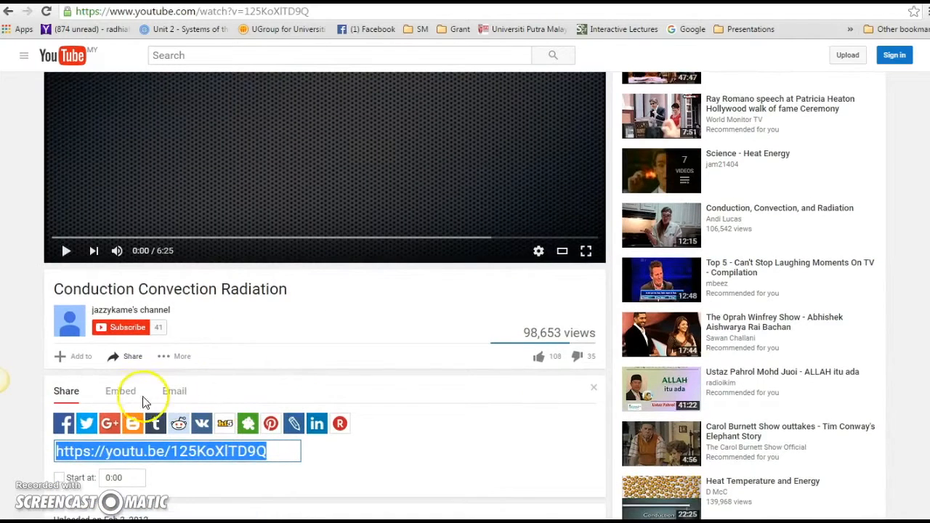
click(121, 391)
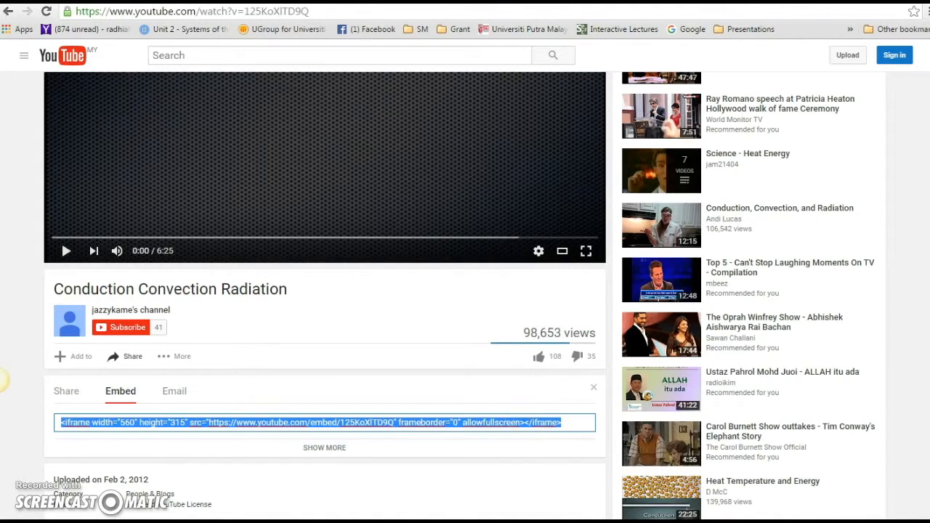
right_click(325, 421)
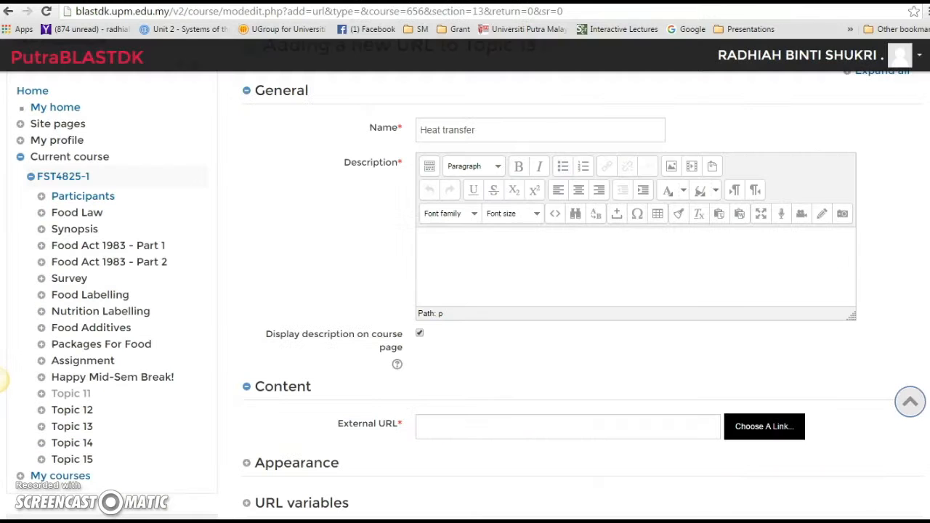
mouse_move(380, 181)
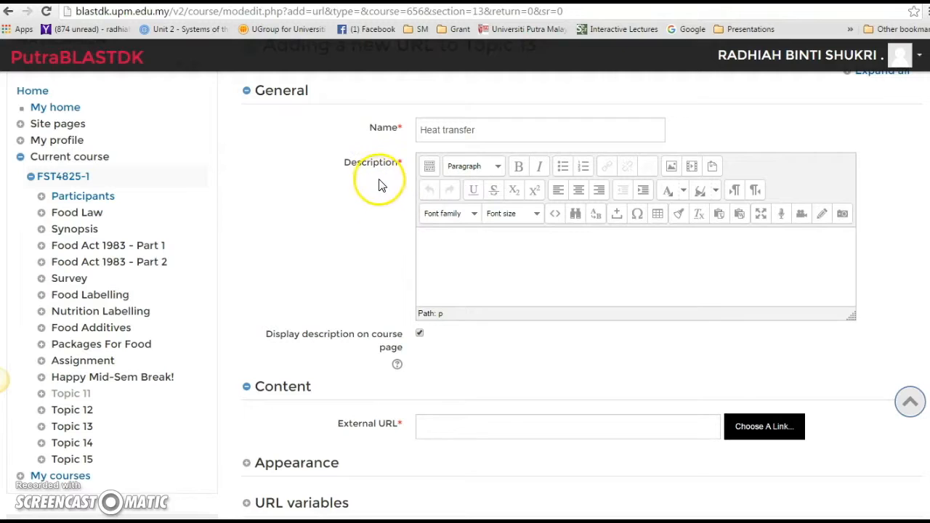
mouse_move(392, 180)
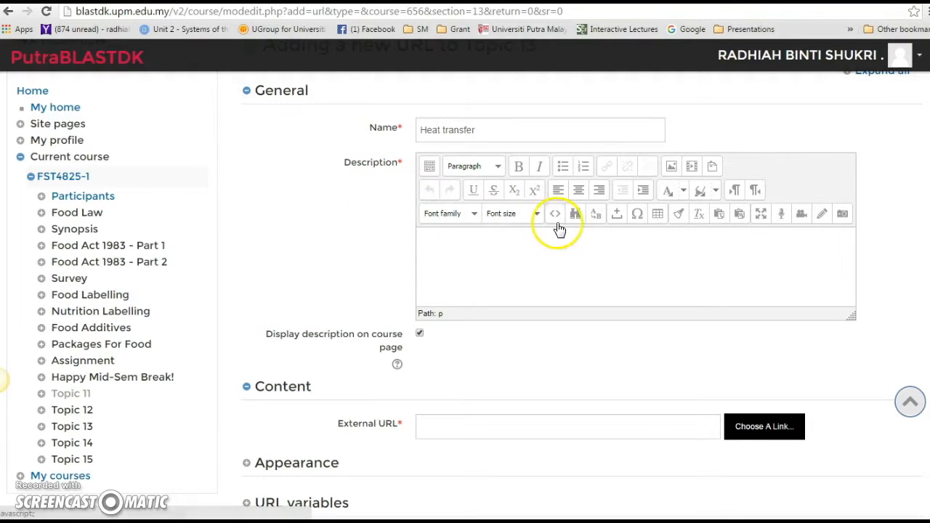
mouse_move(555, 212)
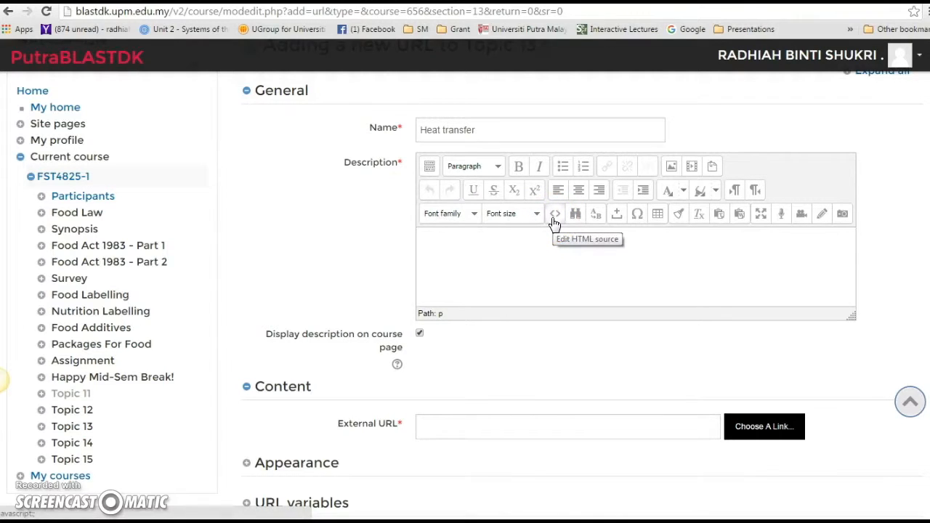
mouse_move(436, 190)
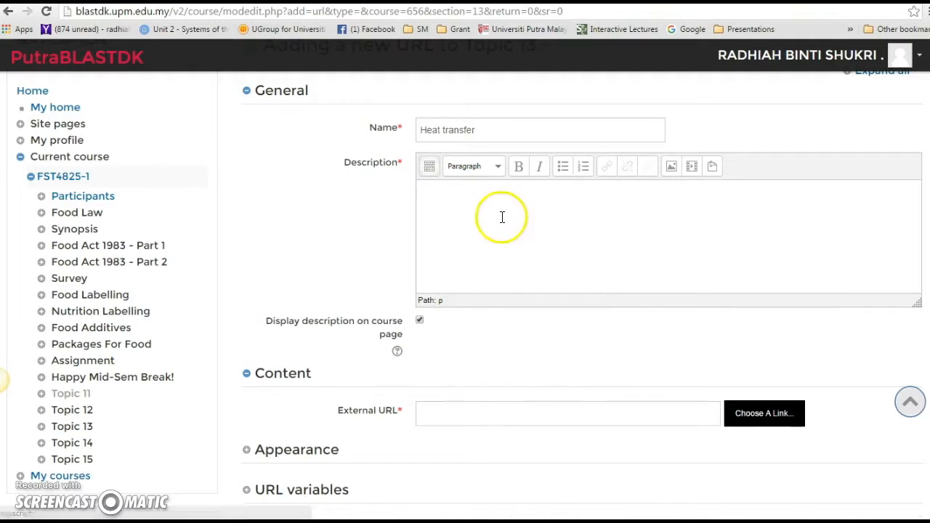
mouse_move(430, 182)
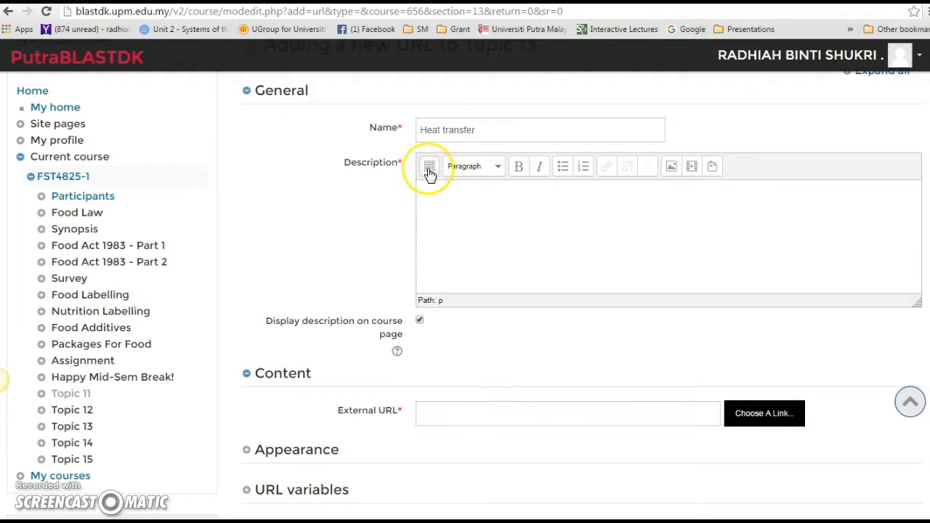
click(430, 166)
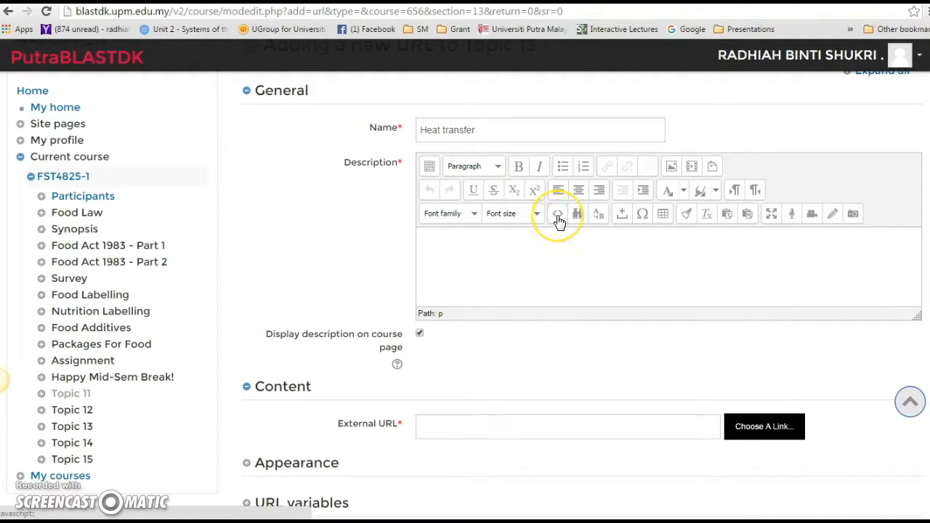
- Paste the YouTube iframe embed code into the description's HTML source and update it
click(558, 212)
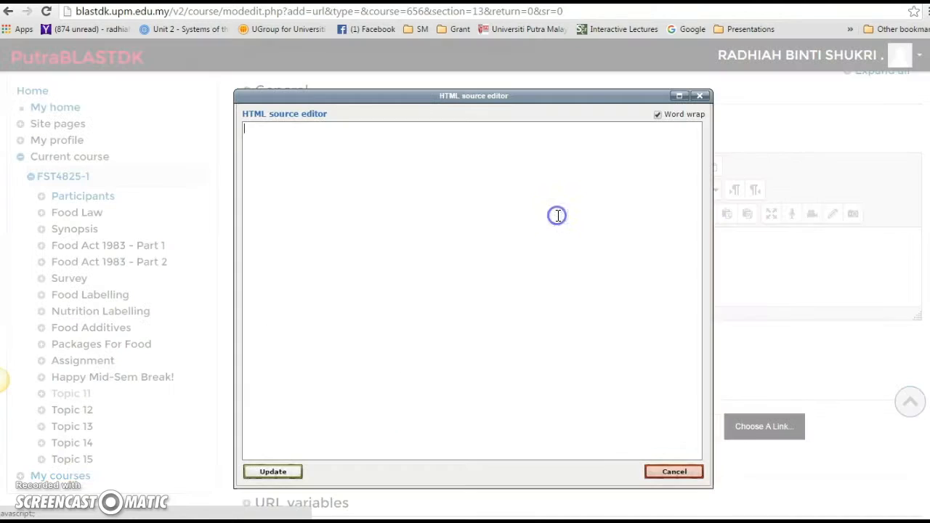
mouse_move(430, 145)
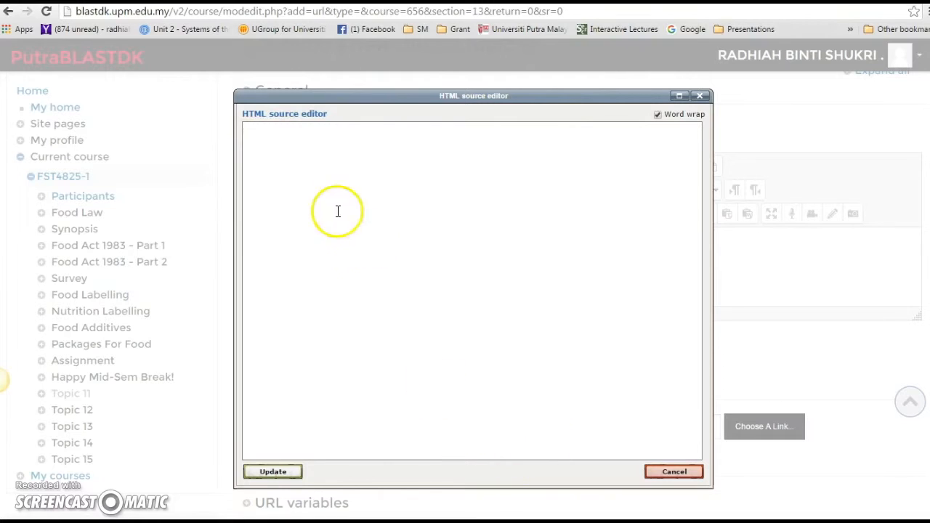
click(268, 134)
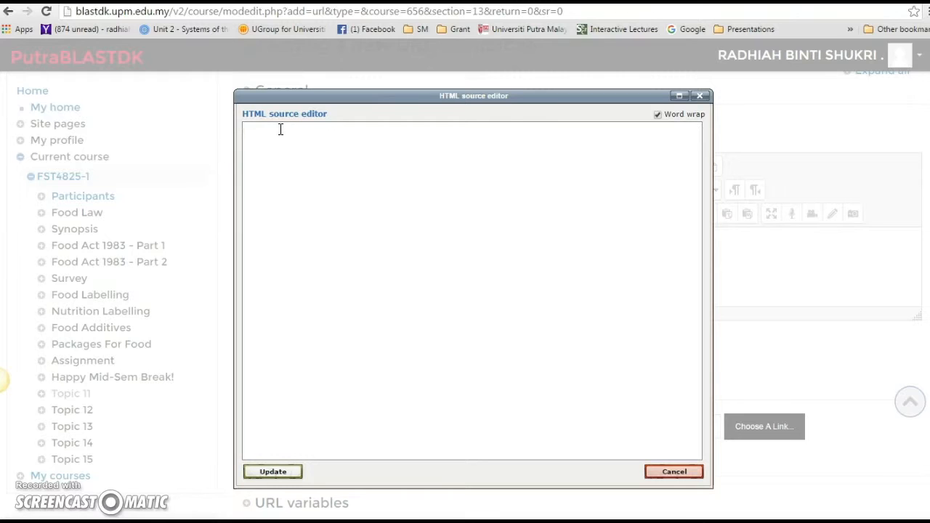
text(<iframe width="560" height="315" src="https://www.youtube.com/embed/125KoX1TD9Q" frameborder="0" allowfullscreen></iframe>)
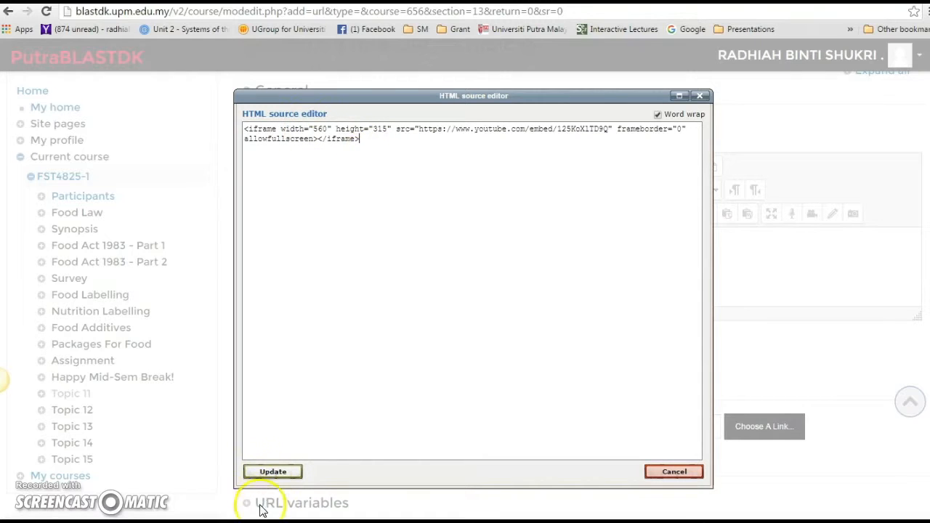
click(273, 471)
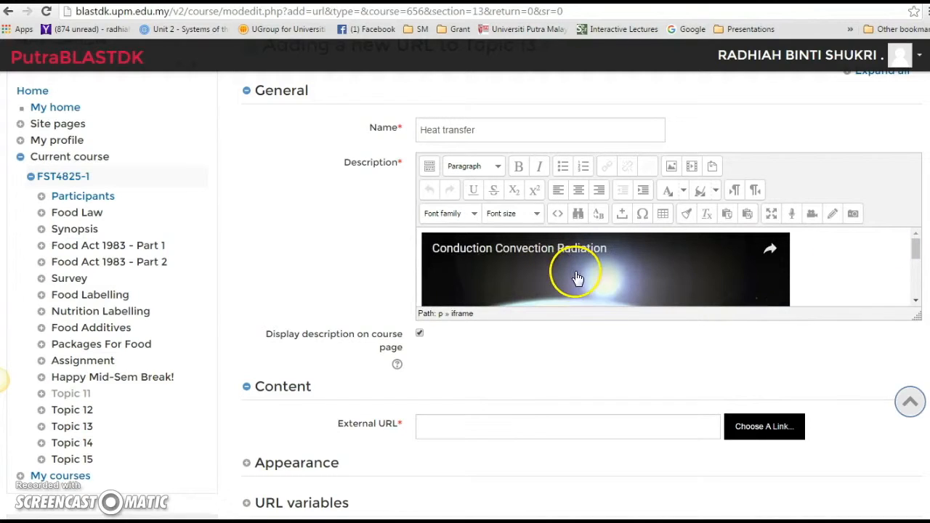
mouse_move(518, 423)
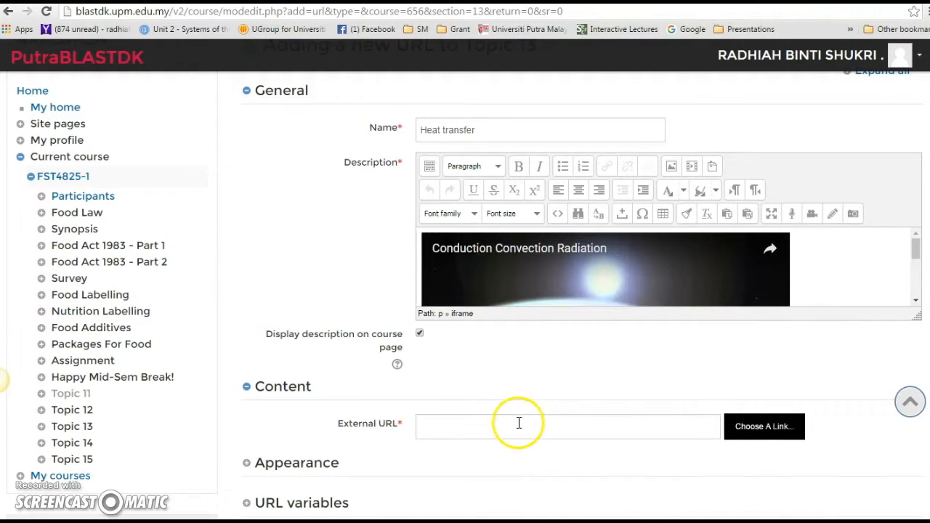
scroll(down, 3)
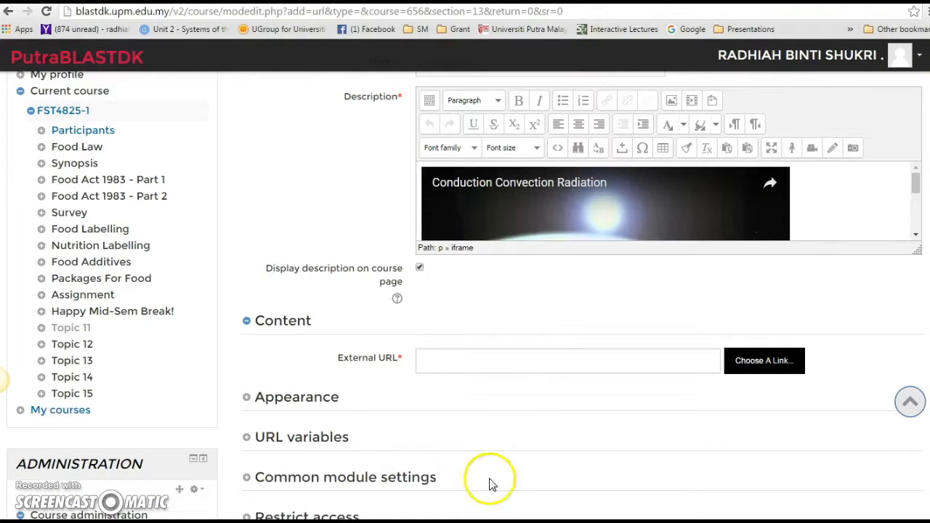
click(567, 360)
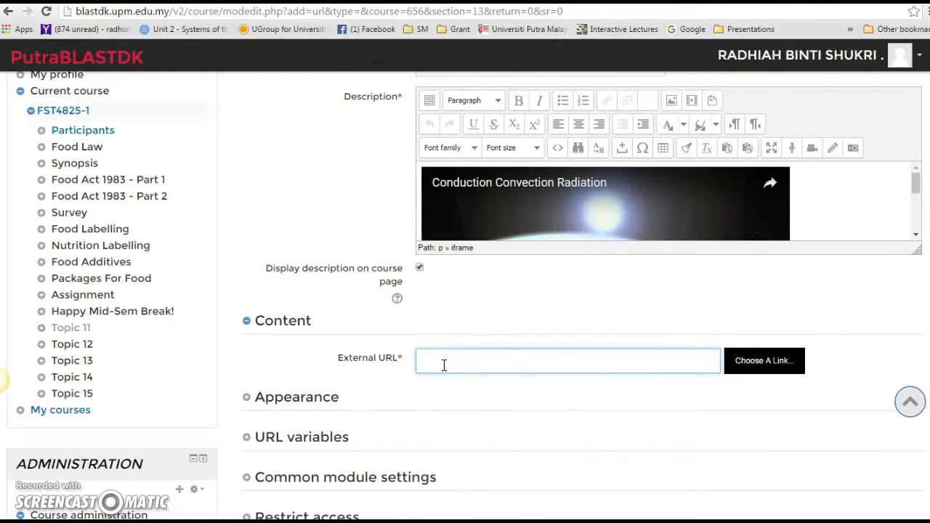
text(https://www.youtube.com/watch?v=125KoXITD9Q)
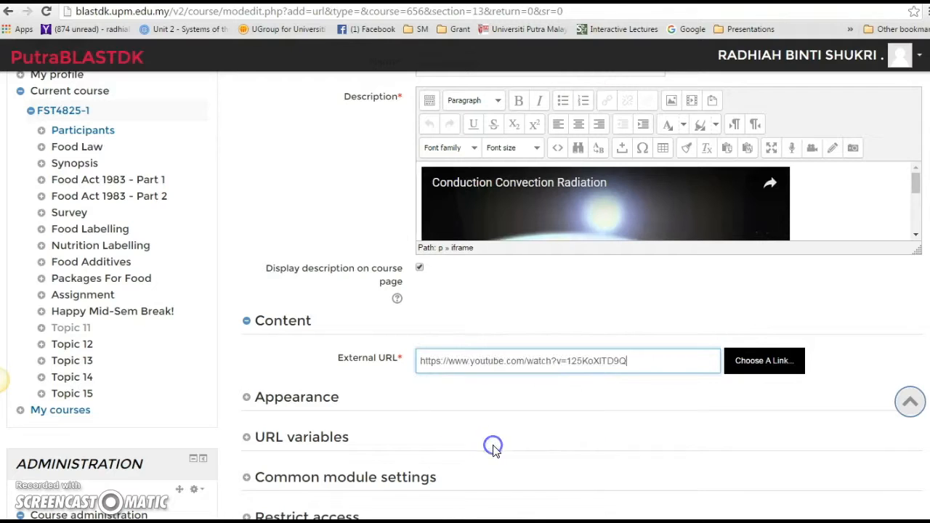
mouse_move(639, 395)
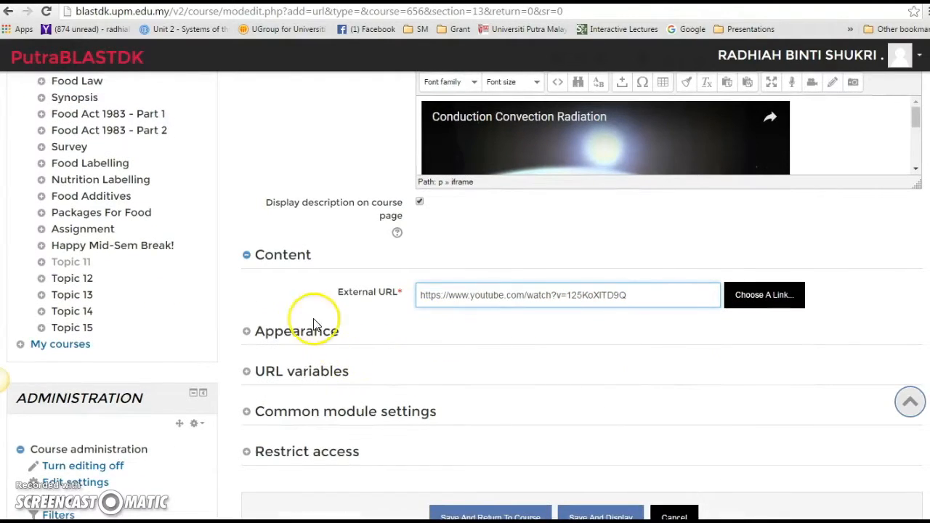
- Set the URL's Appearance display option to Embed
click(296, 331)
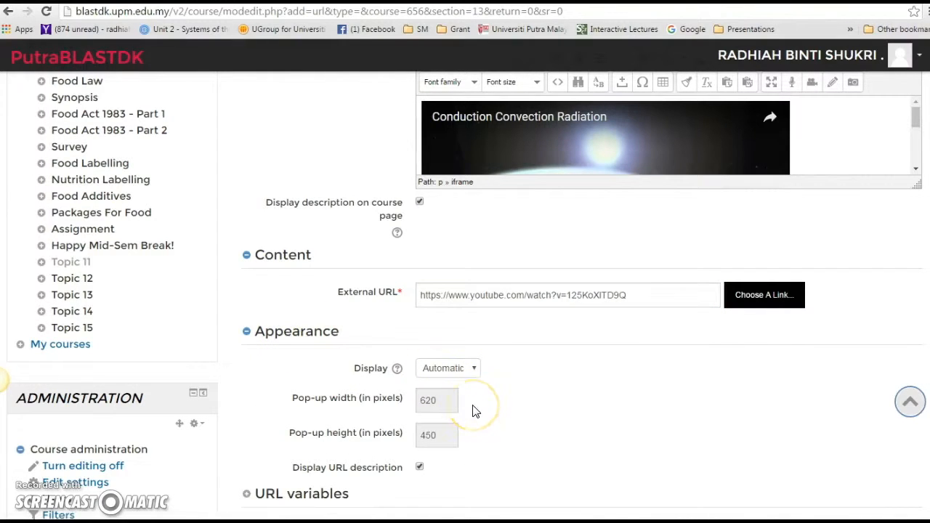
mouse_move(545, 334)
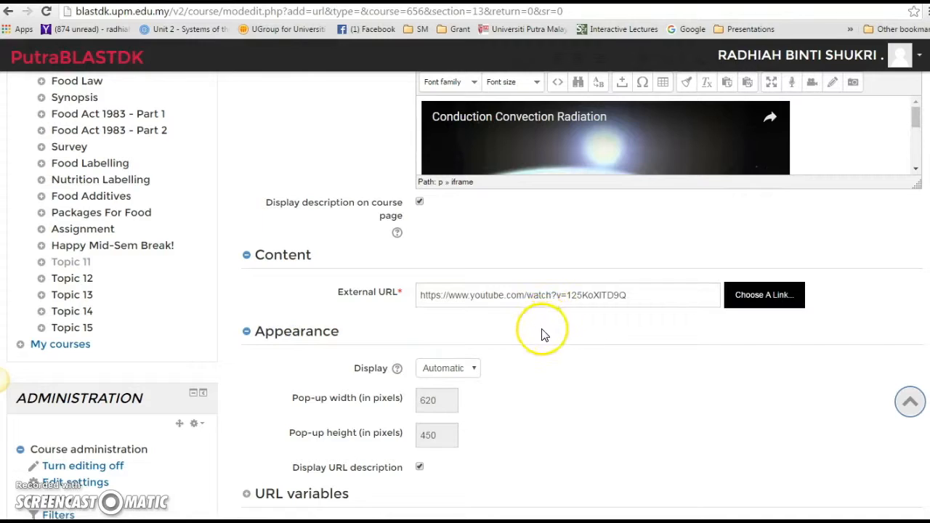
mouse_move(545, 335)
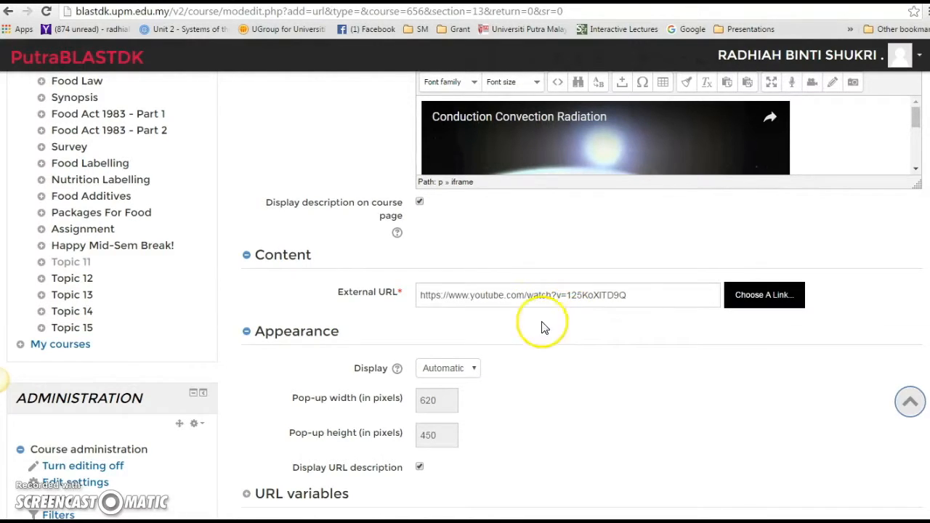
click(448, 367)
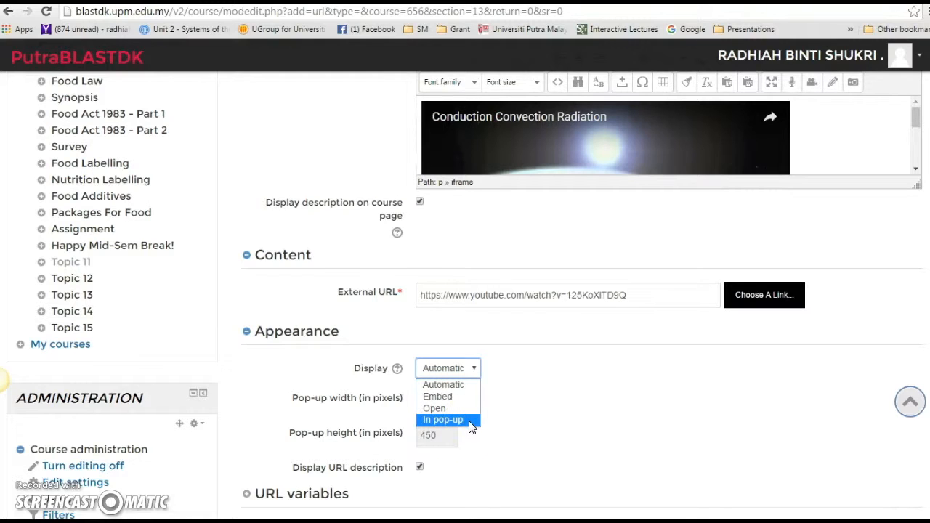
mouse_move(438, 395)
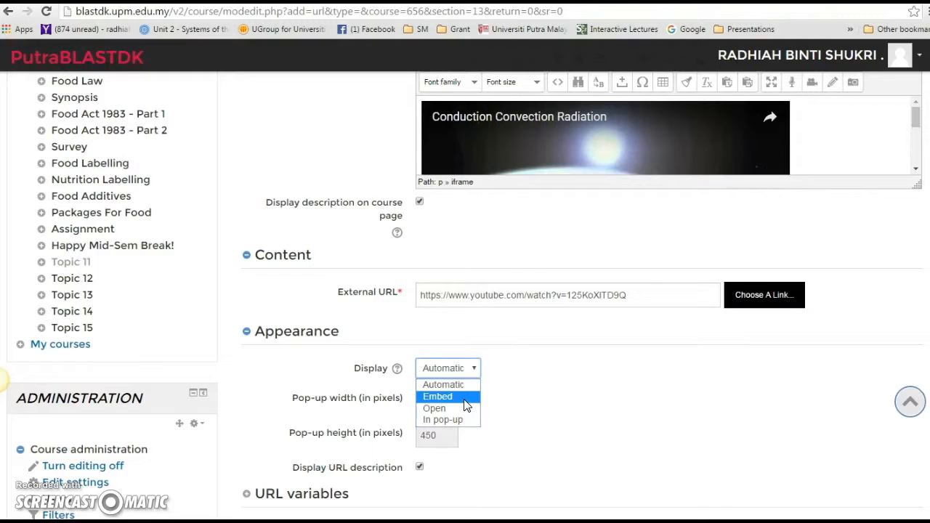
click(437, 395)
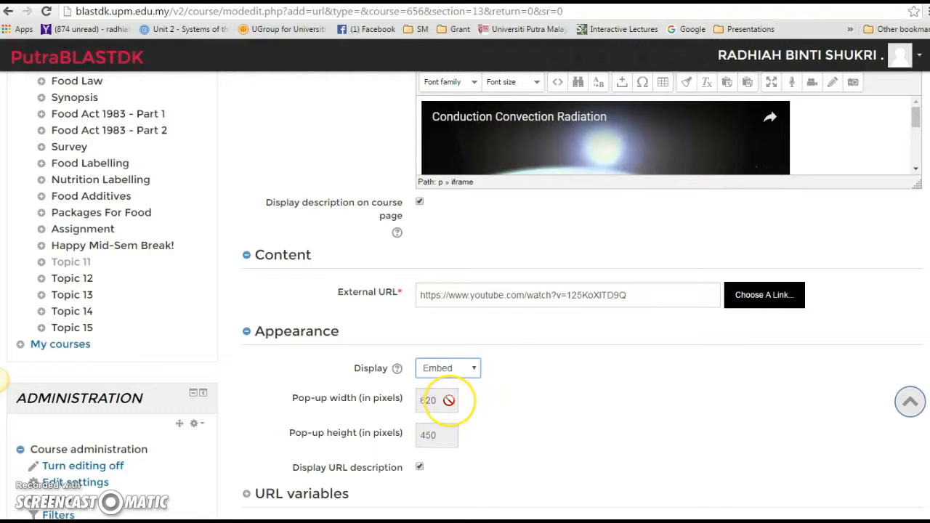
scroll(down, 3)
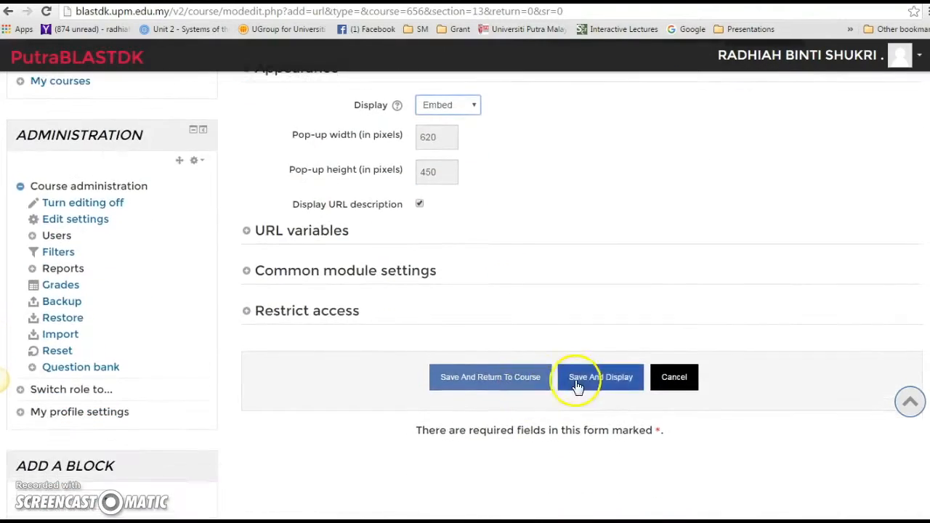
- Save and display the Heat transfer URL, then return to the course page at Topic 13
click(600, 376)
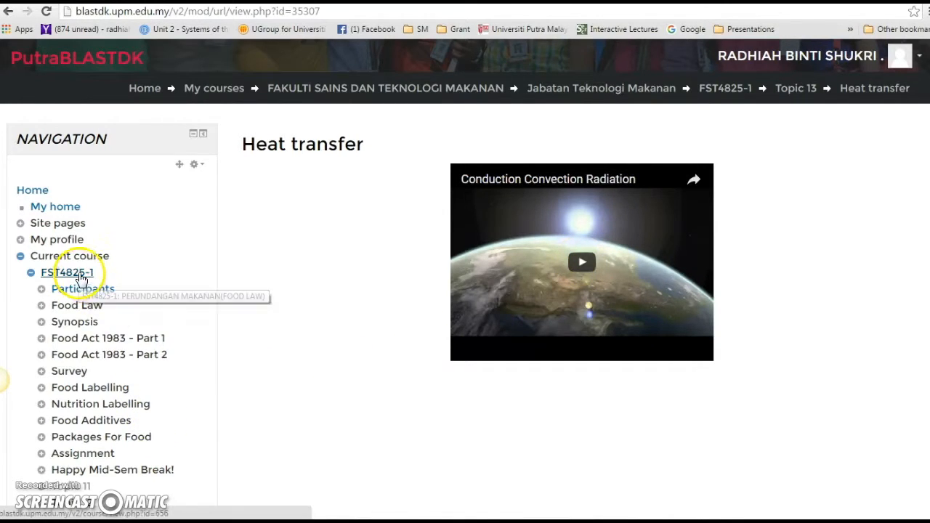
click(62, 272)
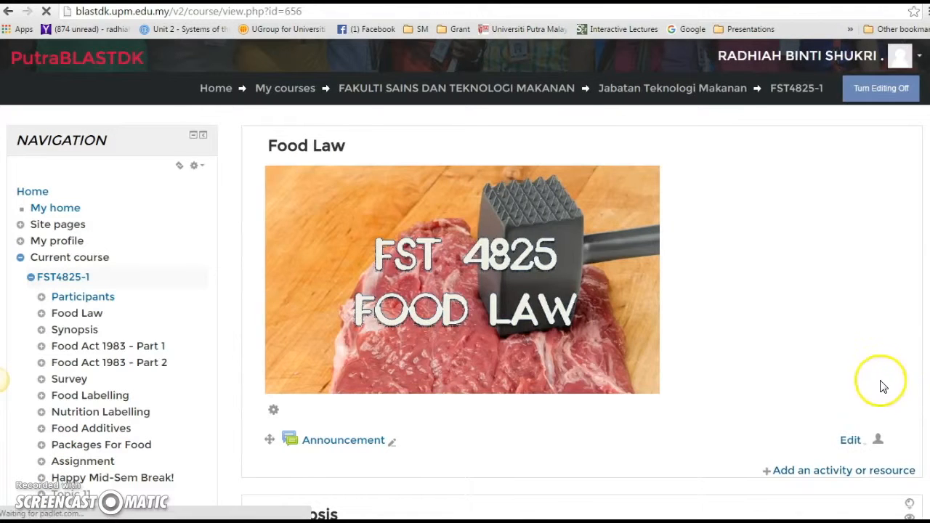
scroll(down, 3)
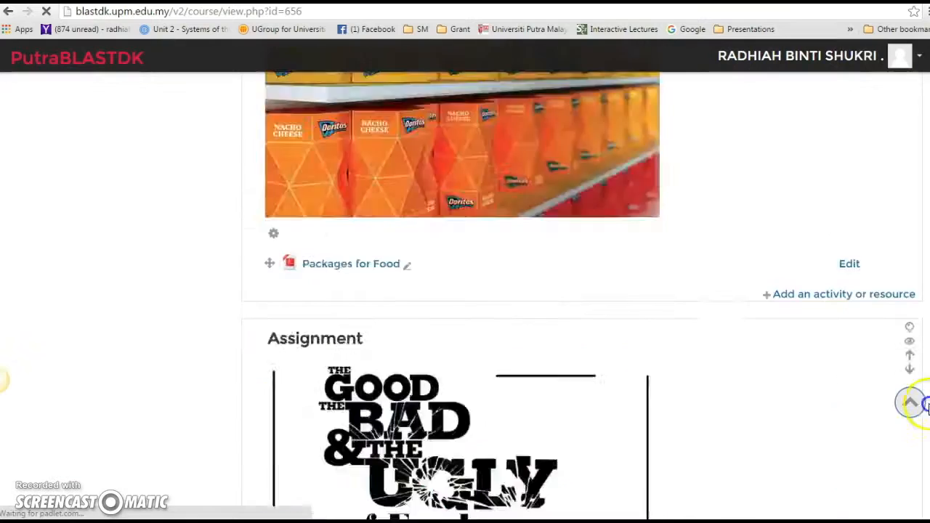
scroll(down, 3)
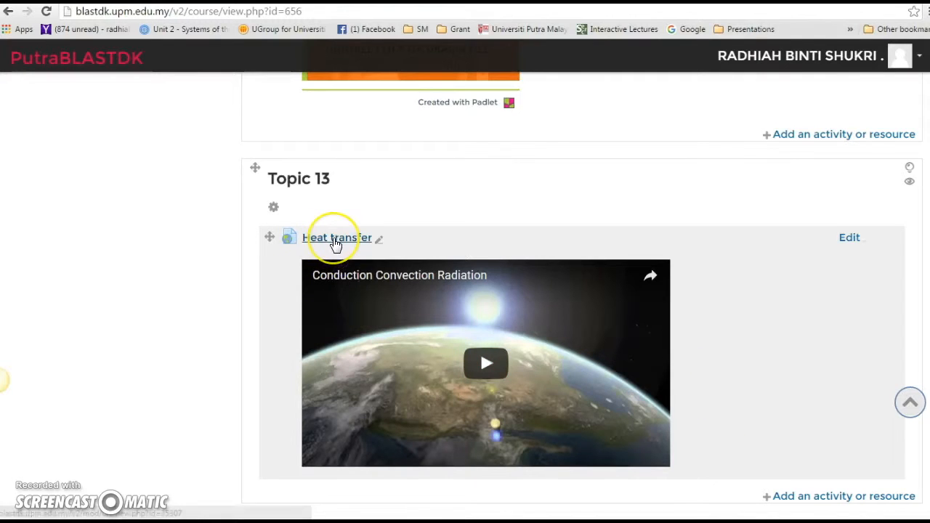
- View the Heat transfer resource page with its embedded video and go back to the course
click(337, 238)
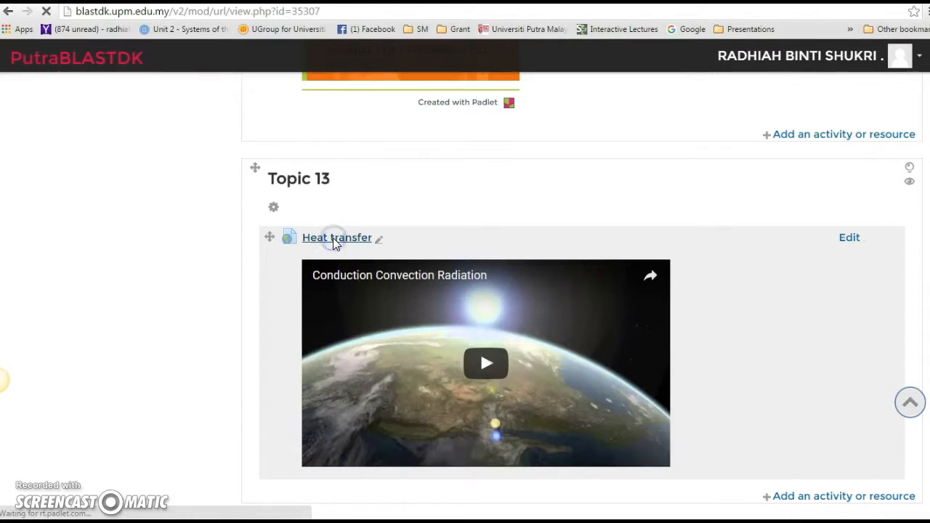
click(338, 239)
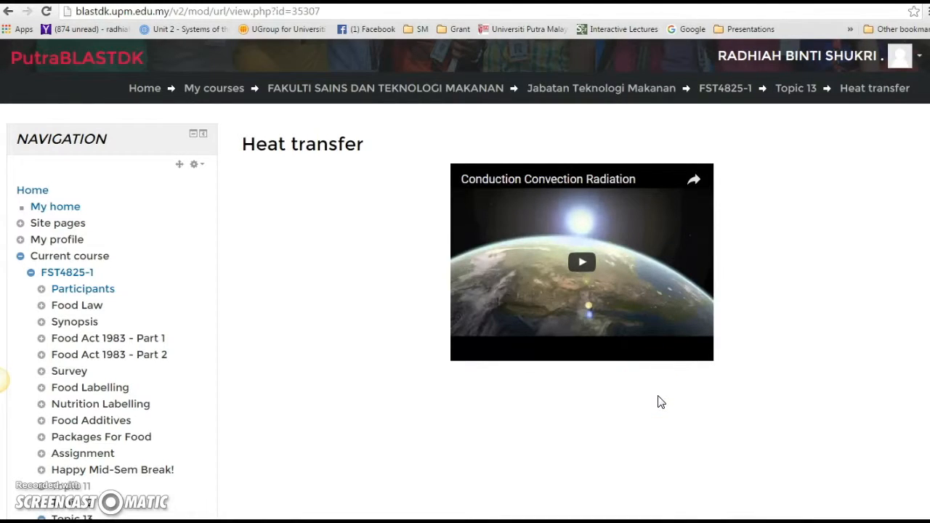
mouse_move(328, 283)
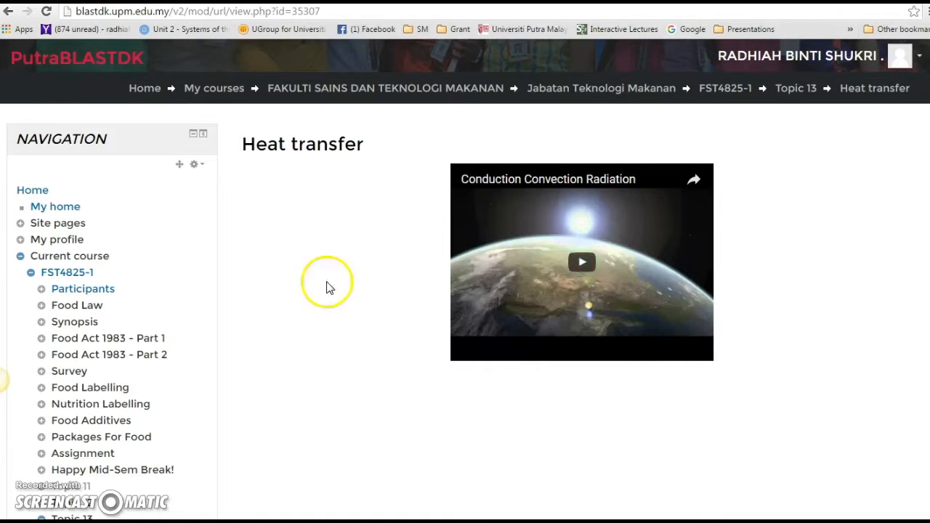
click(67, 271)
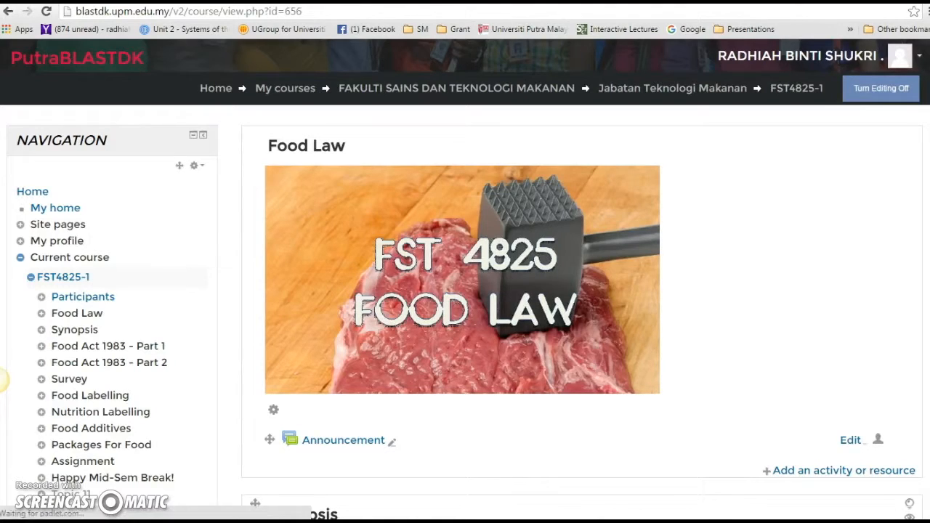
scroll(down, 3)
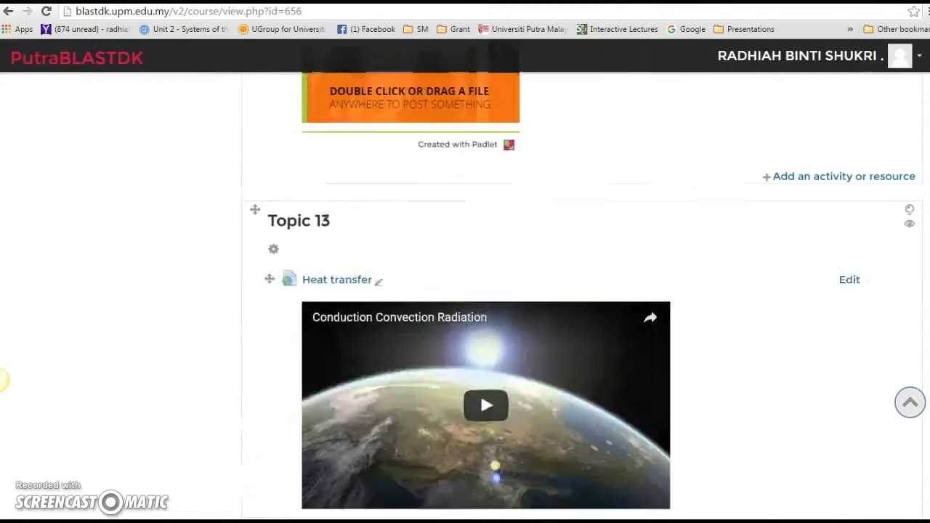
- Add a new URL resource to Topic 14 and reach its blank form
scroll(down, 3)
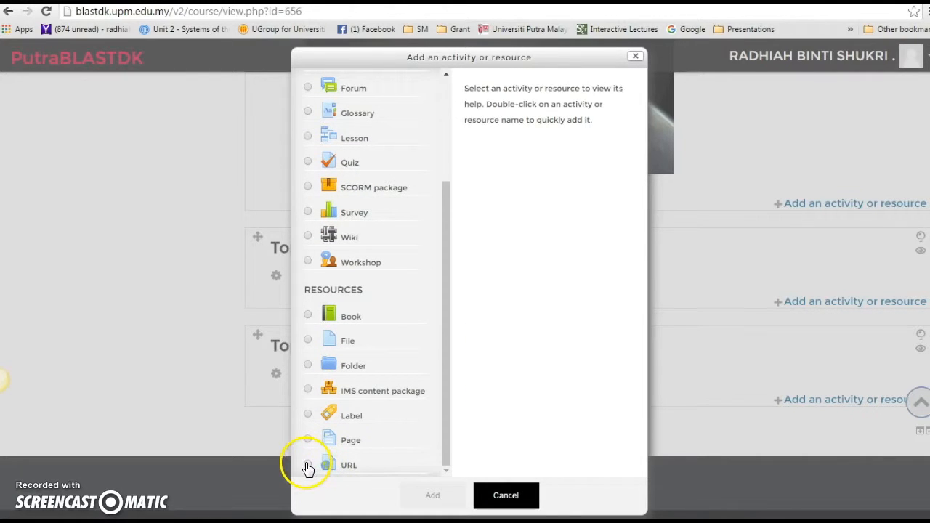
click(308, 464)
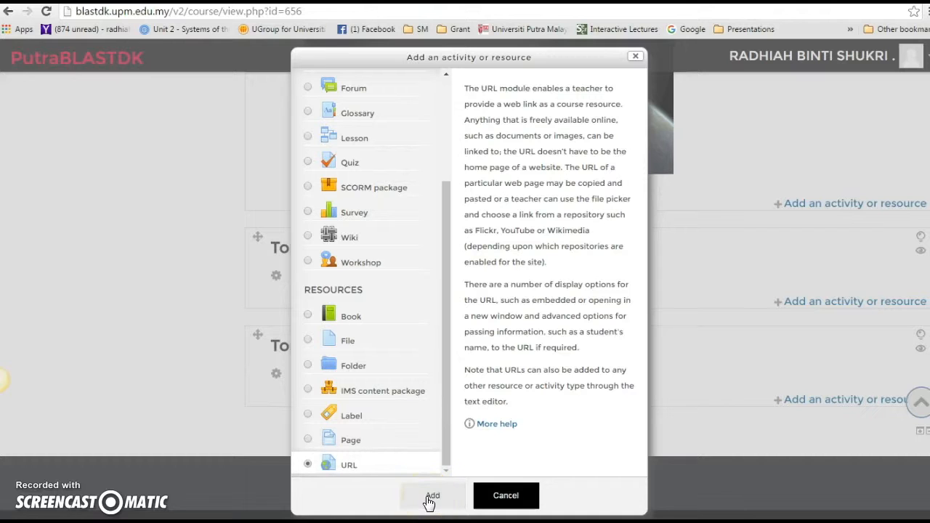
click(433, 495)
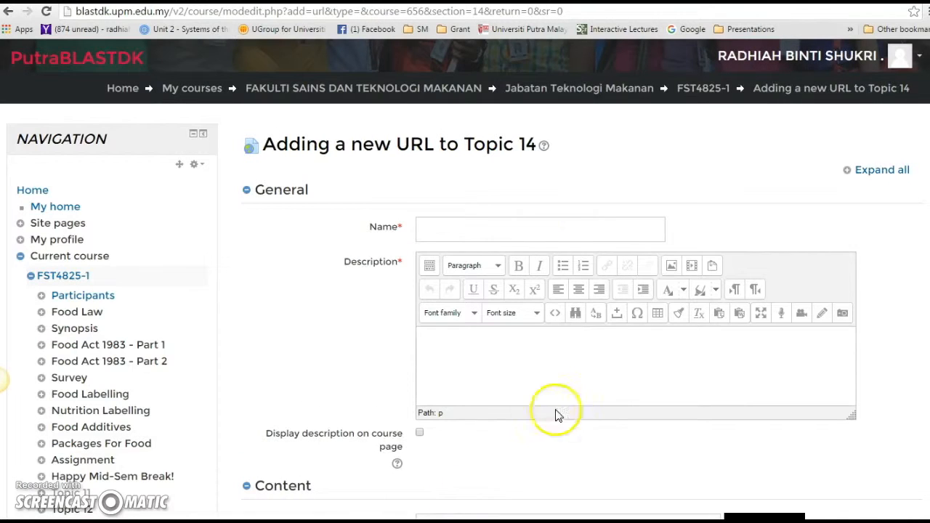
click(539, 228)
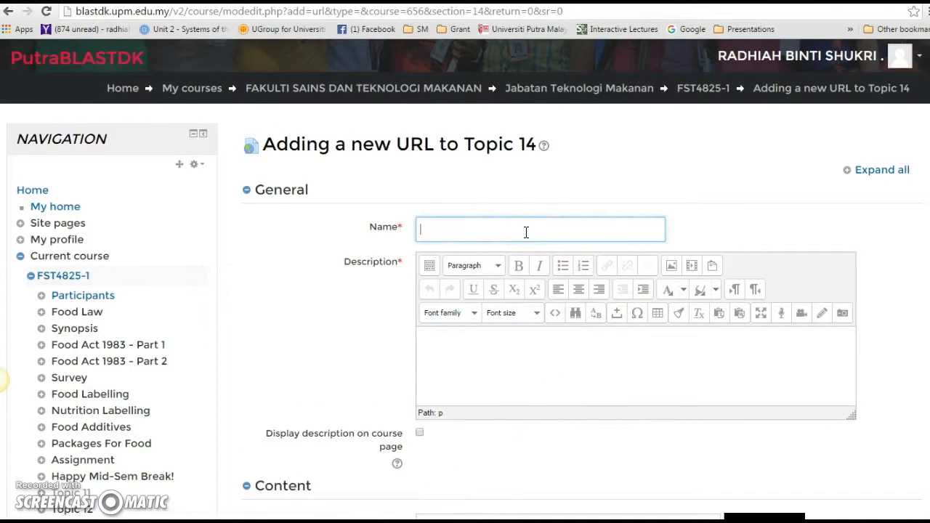
mouse_move(714, 22)
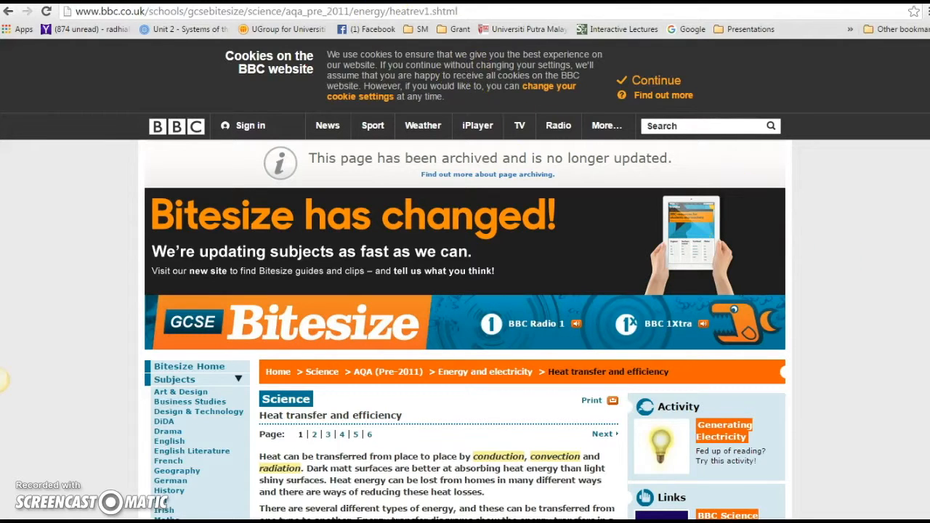
- Copy the BBC Bitesize heat transfer page's address from the browser address bar
click(255, 12)
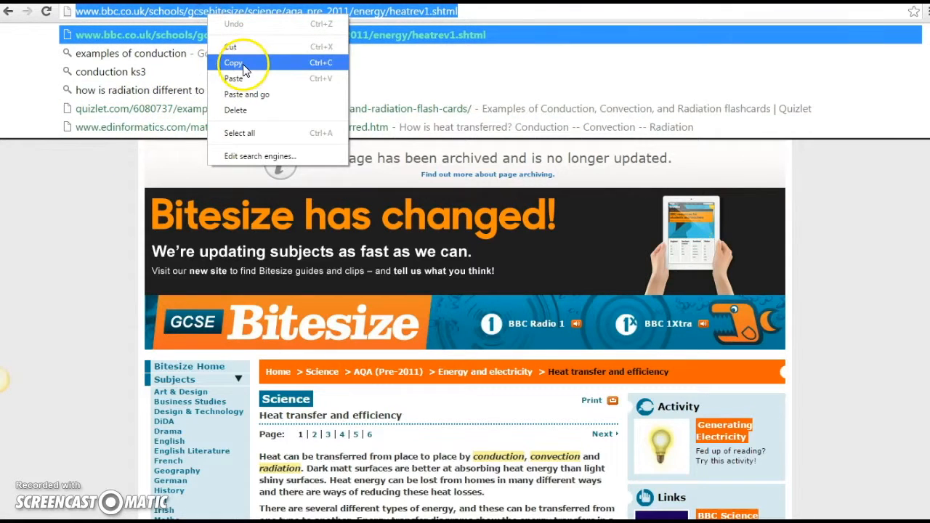
click(234, 61)
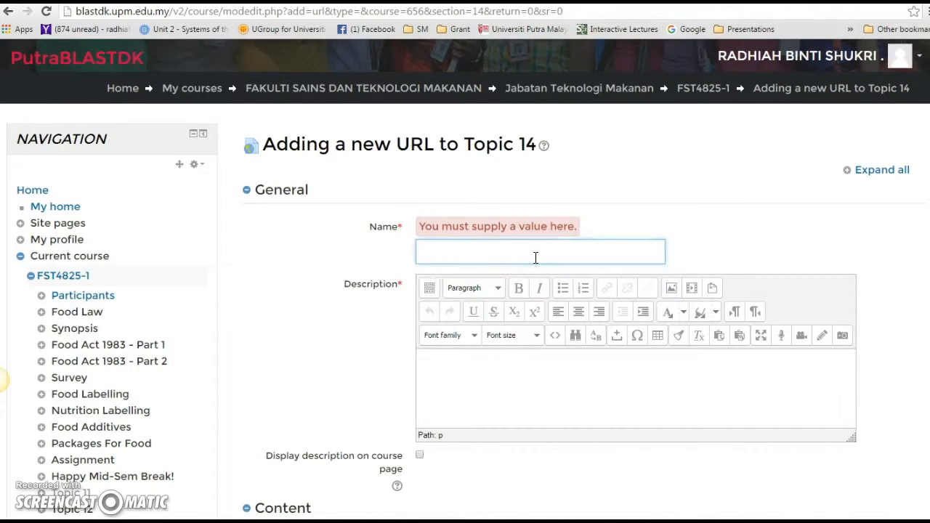
- Name the URL 'Heat transfer website' and reuse that text as its description
text(Hat transfer web)
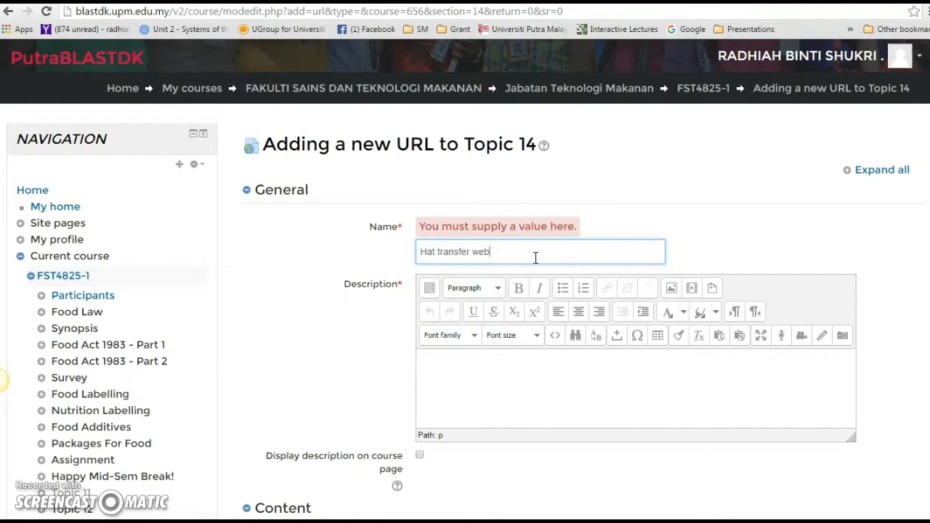
text(site)
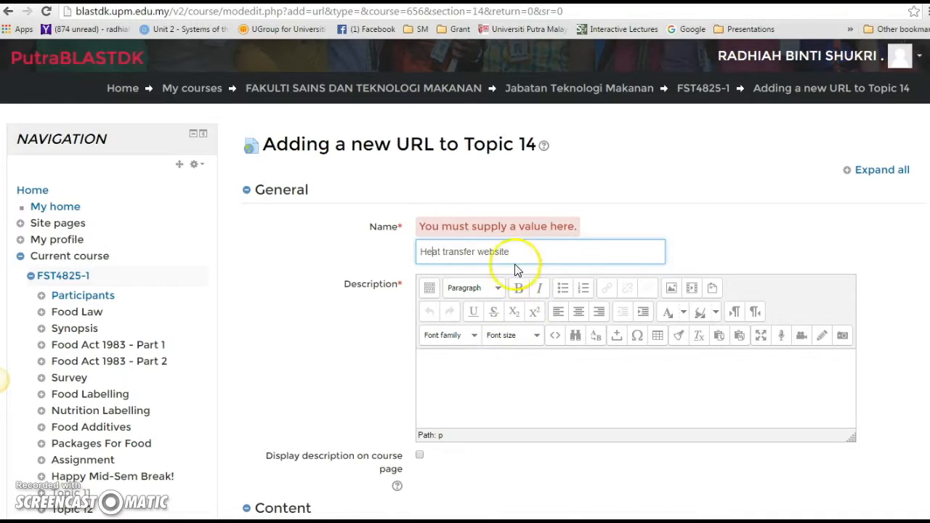
triple_click(463, 252)
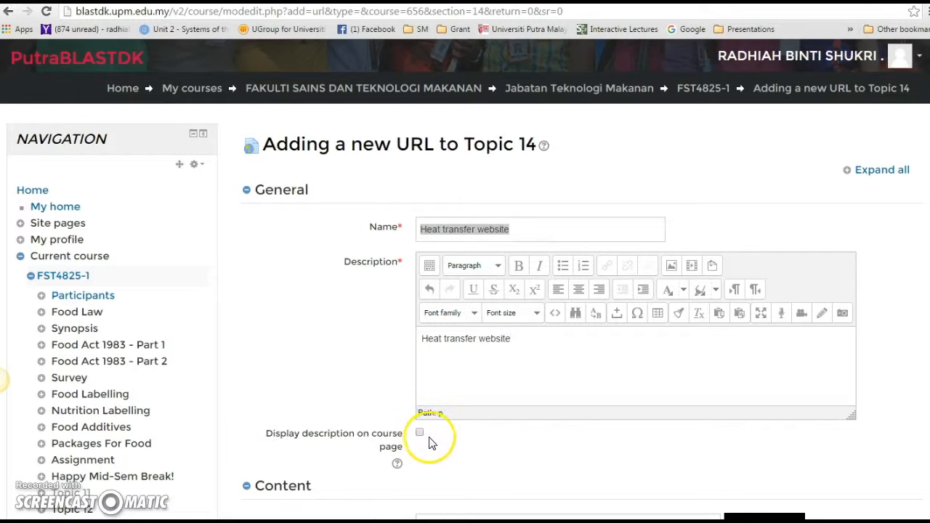
- Set the External URL to the BBC Bitesize heat transfer address and the display to Embed
scroll(down, 3)
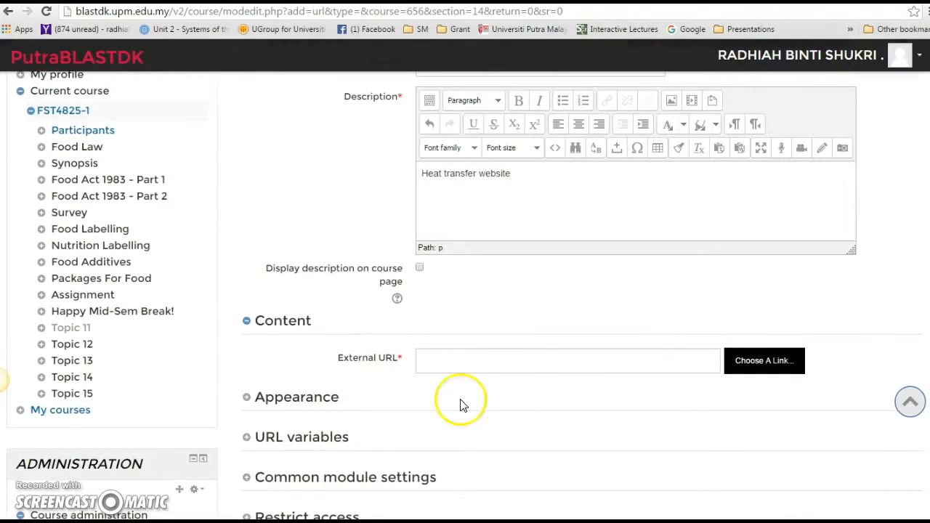
click(566, 360)
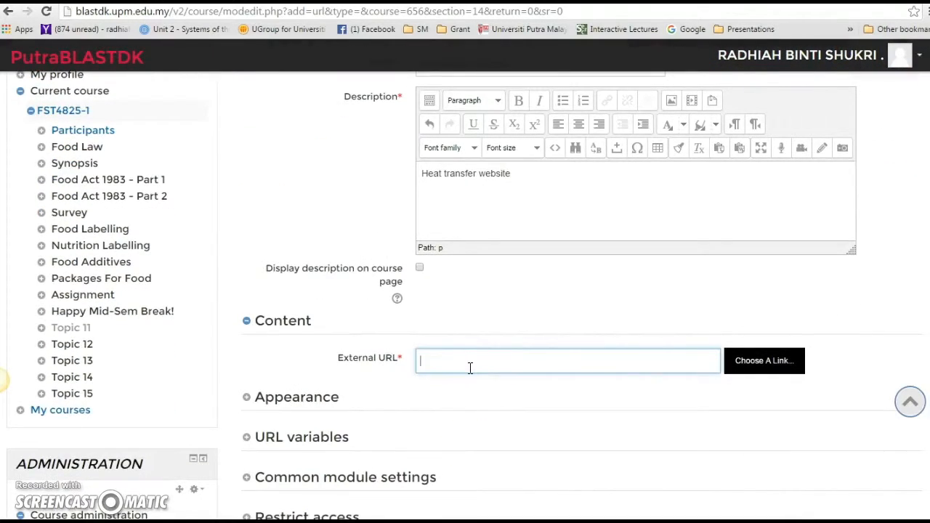
text(Heat transfer website)
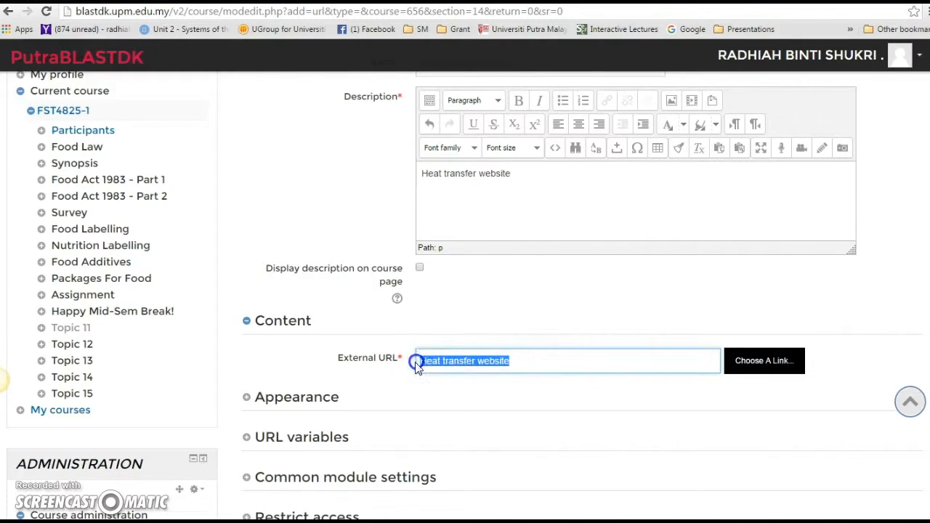
key(Delete)
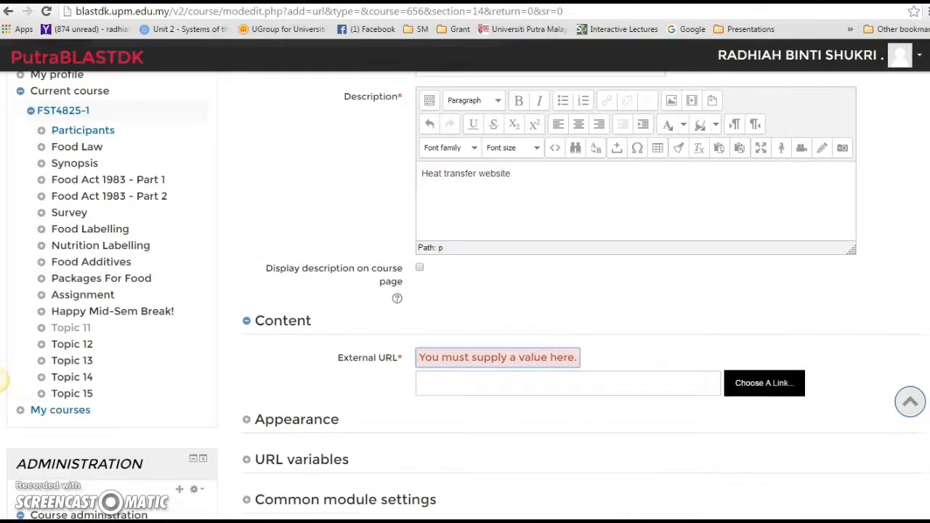
click(566, 384)
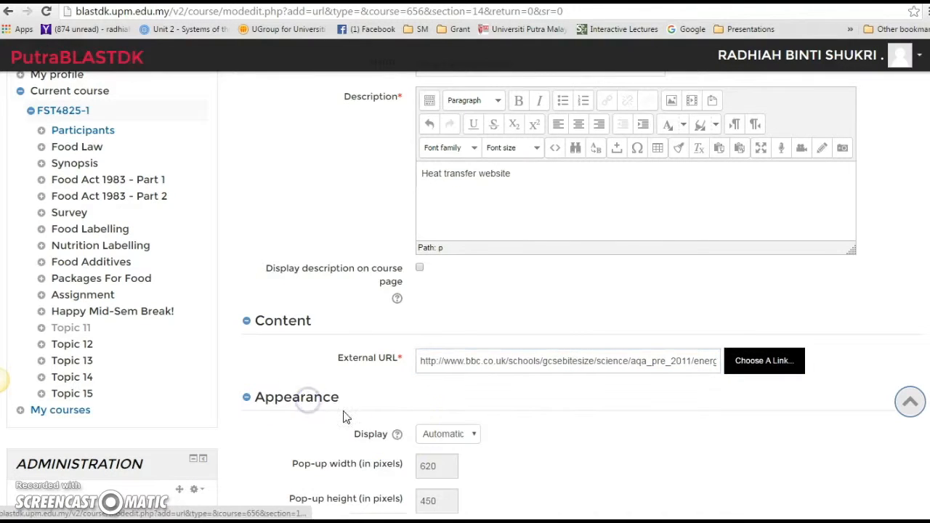
click(447, 433)
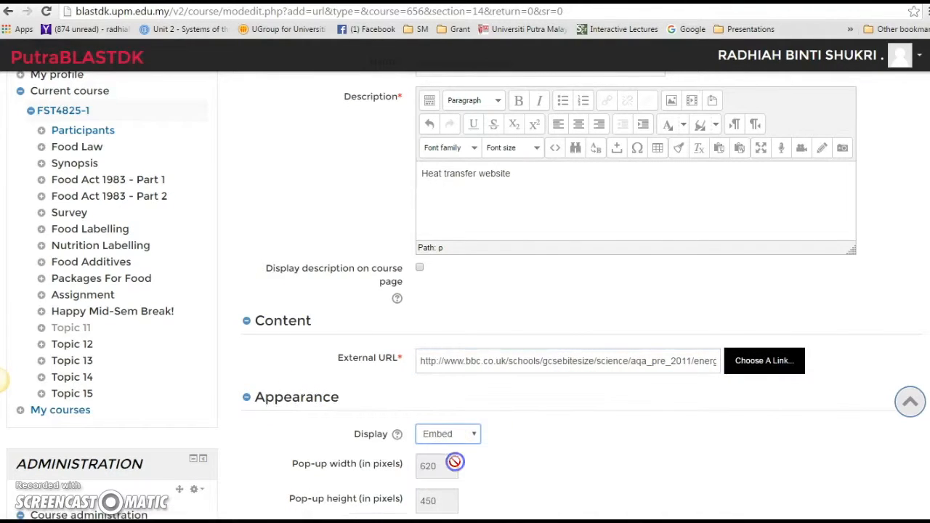
scroll(down, 3)
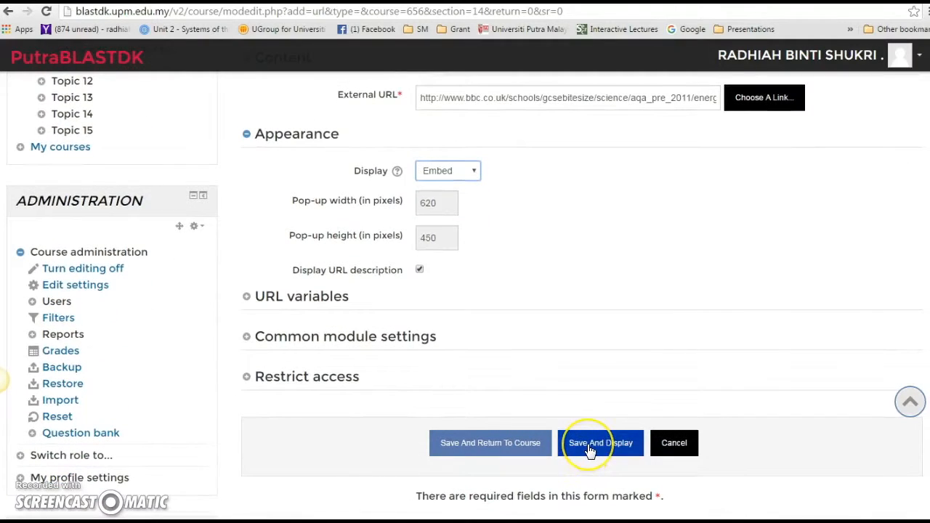
- Save and display the resource, reviewing the embedded BBC Bitesize page
click(600, 442)
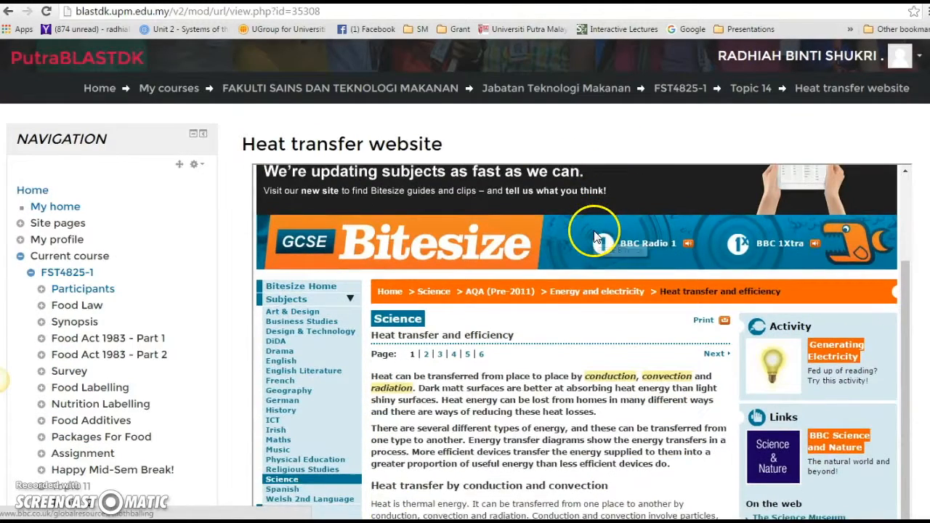
scroll(down, 3)
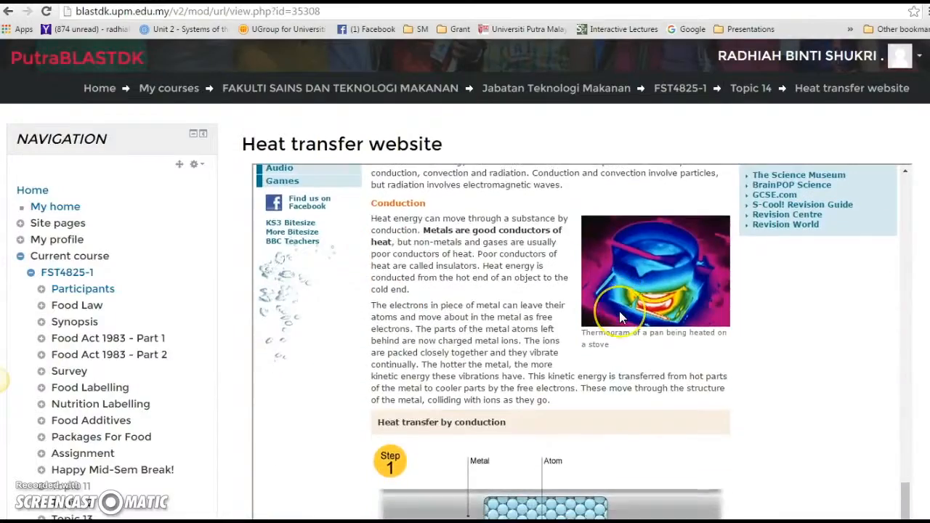
scroll(down, 3)
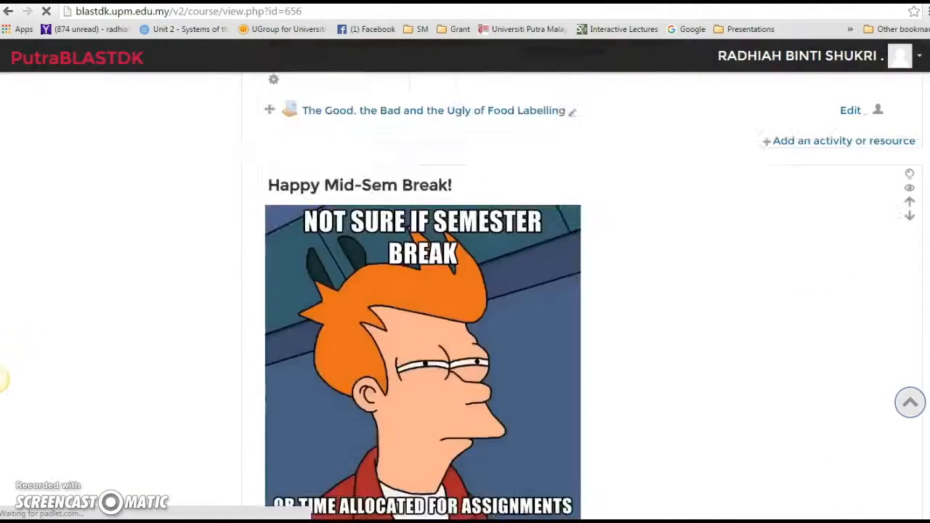
- Reopen 'Heat transfer website' from Topic 14 and view the embedded BBC page
scroll(down, 3)
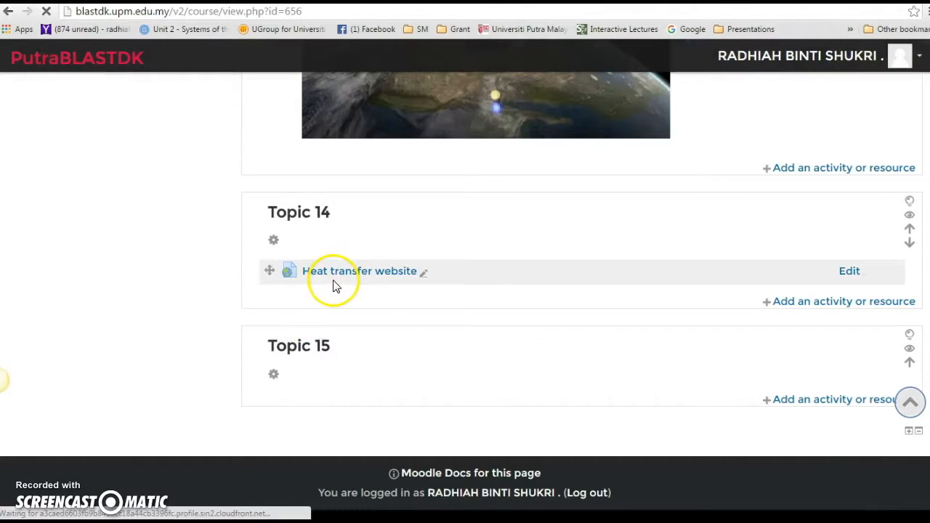
mouse_move(367, 282)
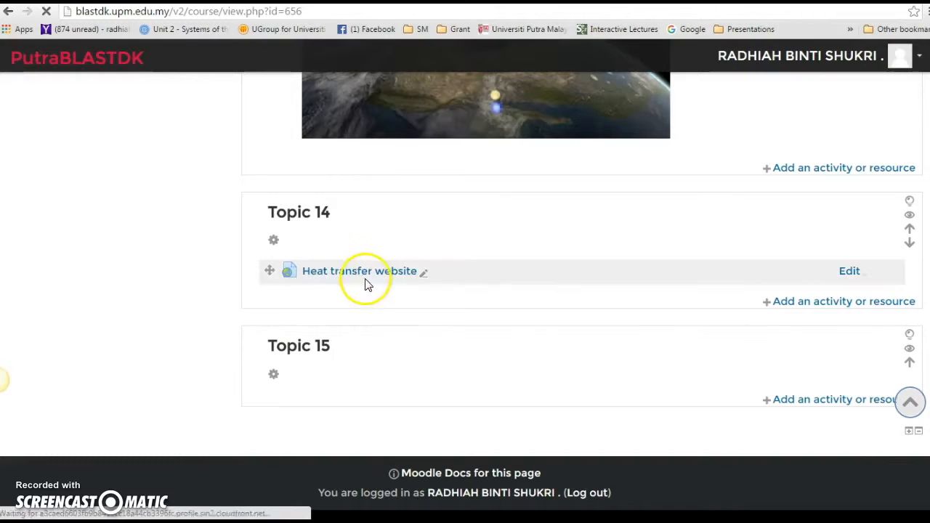
click(359, 272)
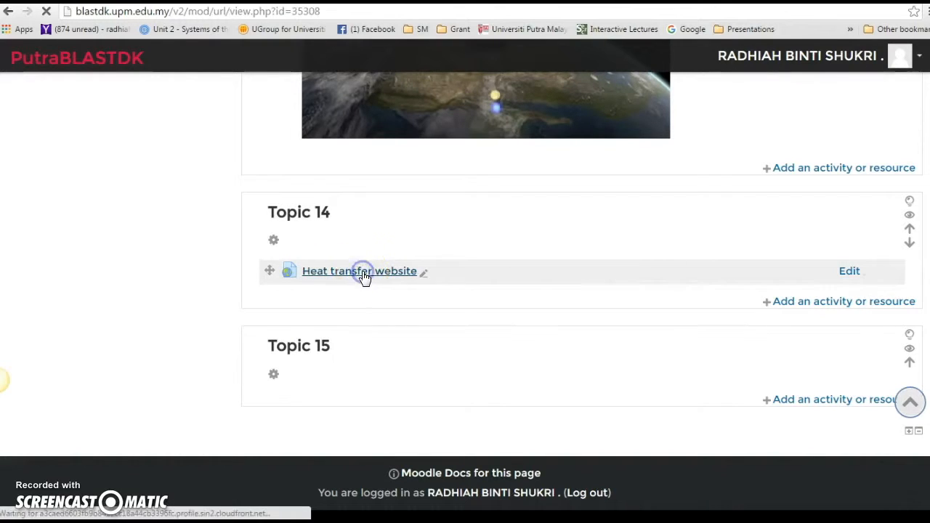
click(359, 272)
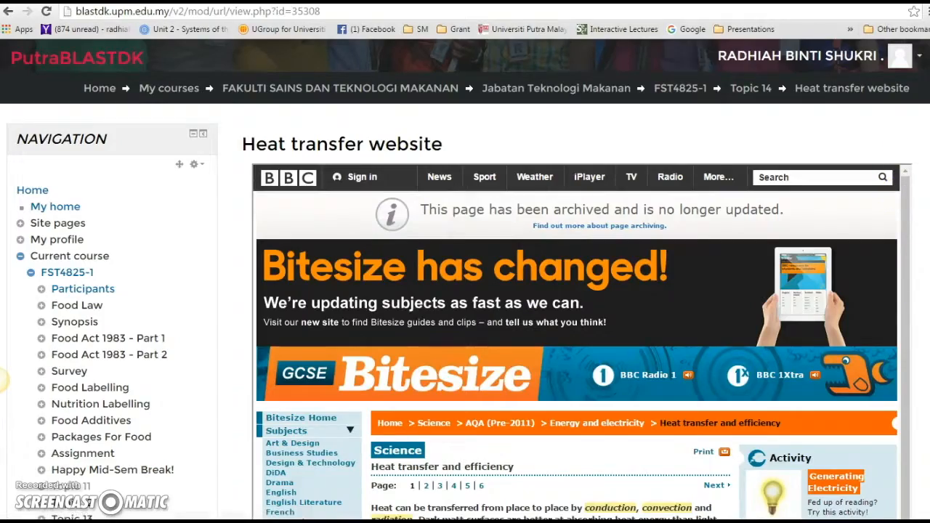
scroll(down, 3)
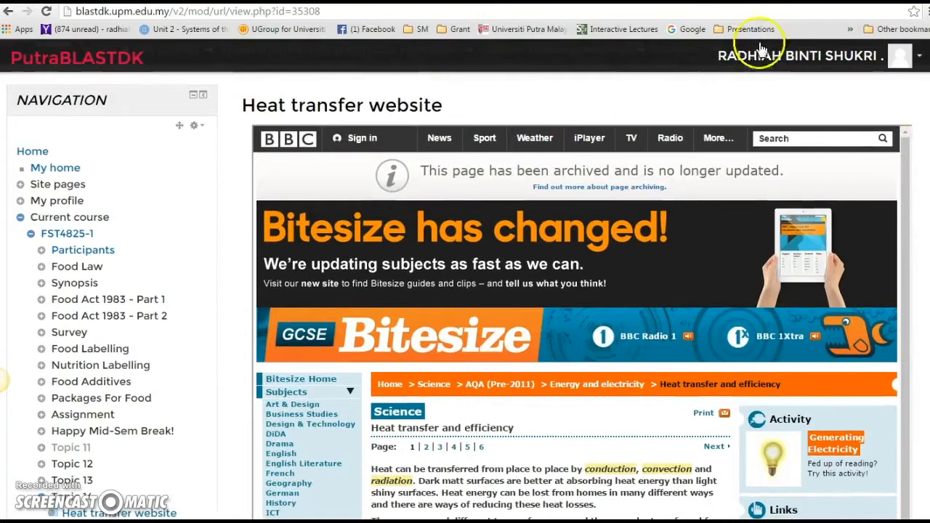
mouse_move(589, 103)
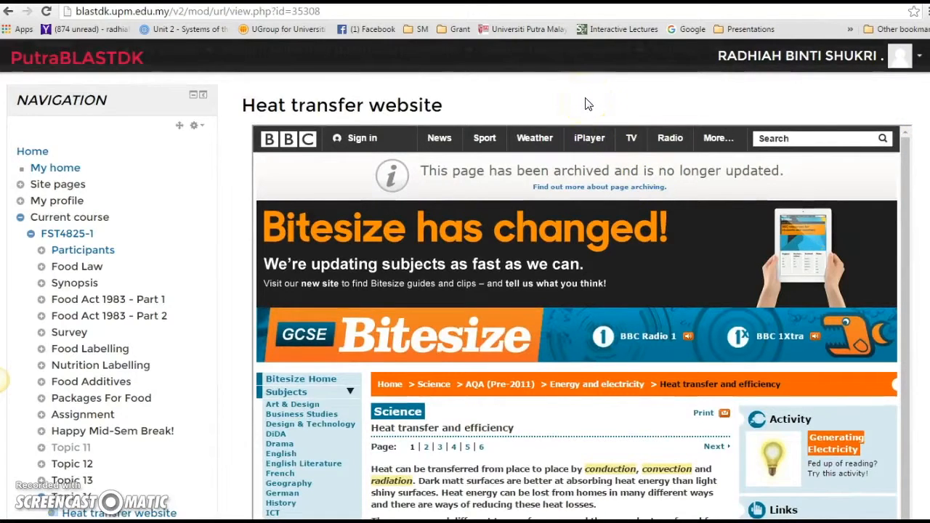